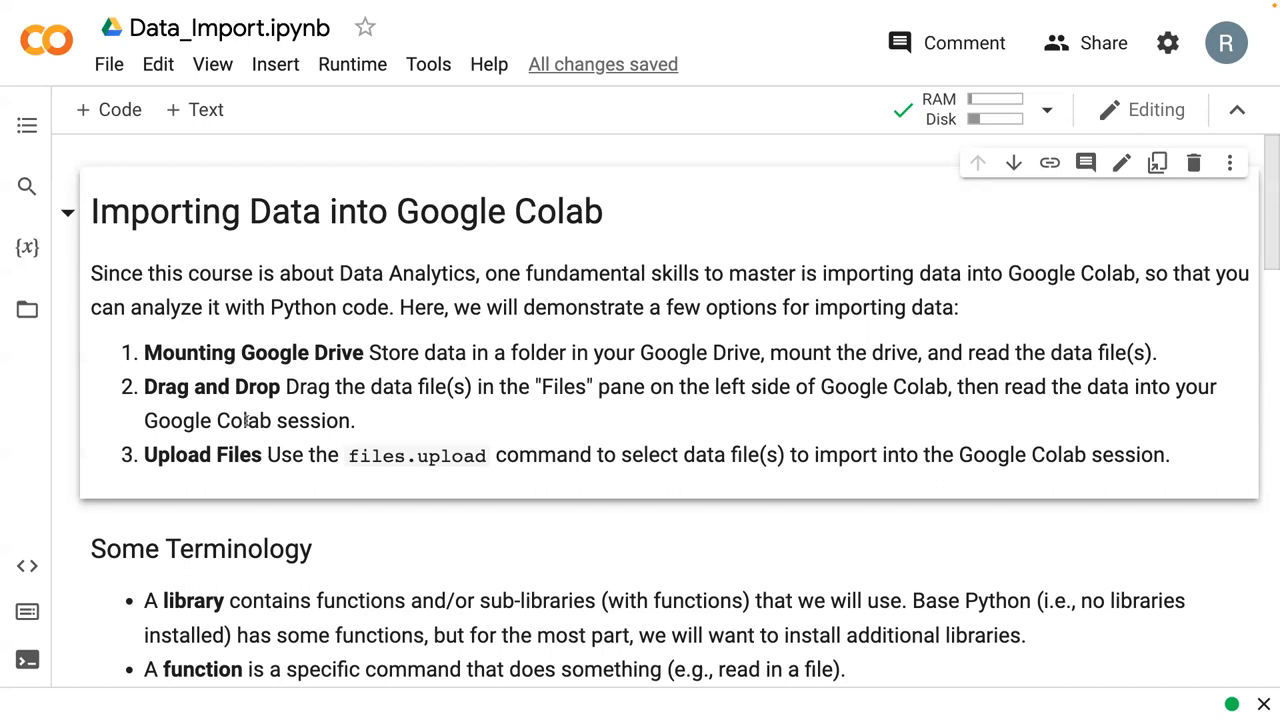
mouse_move(252, 492)
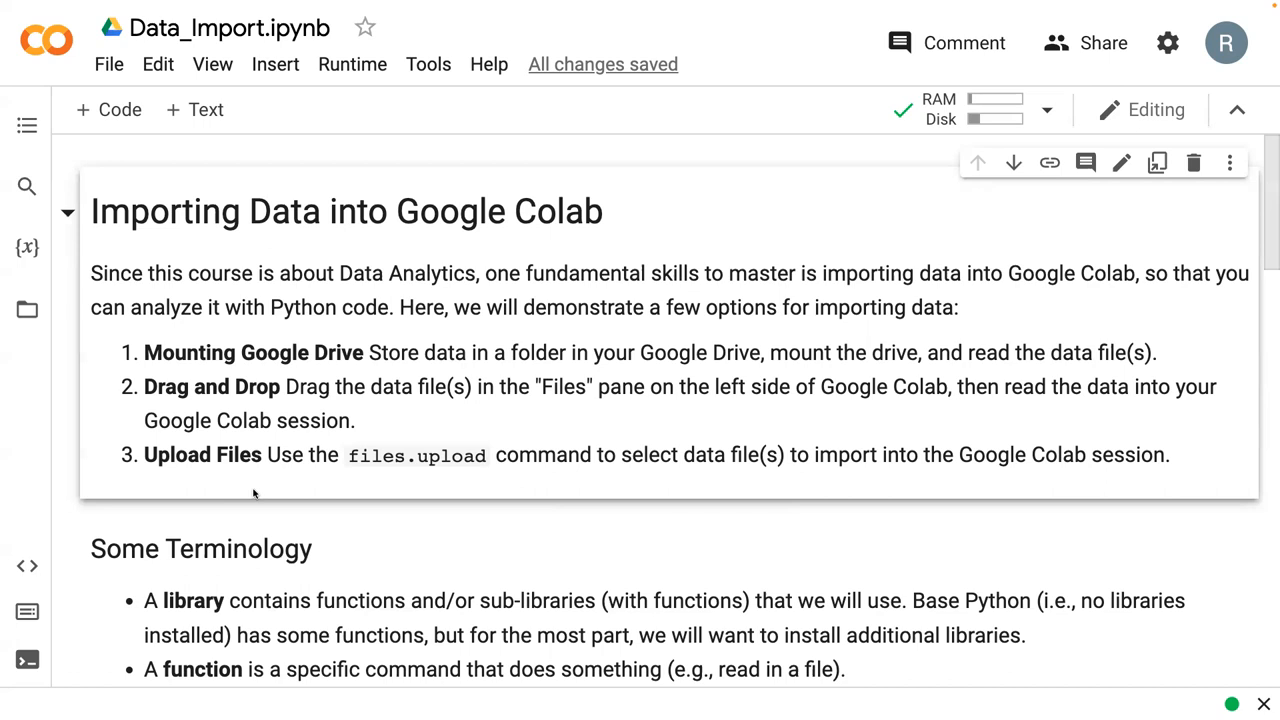
Step: Scroll past the intro and terminology to the Option 1: Mounting Google Drive section
scroll(down, 3)
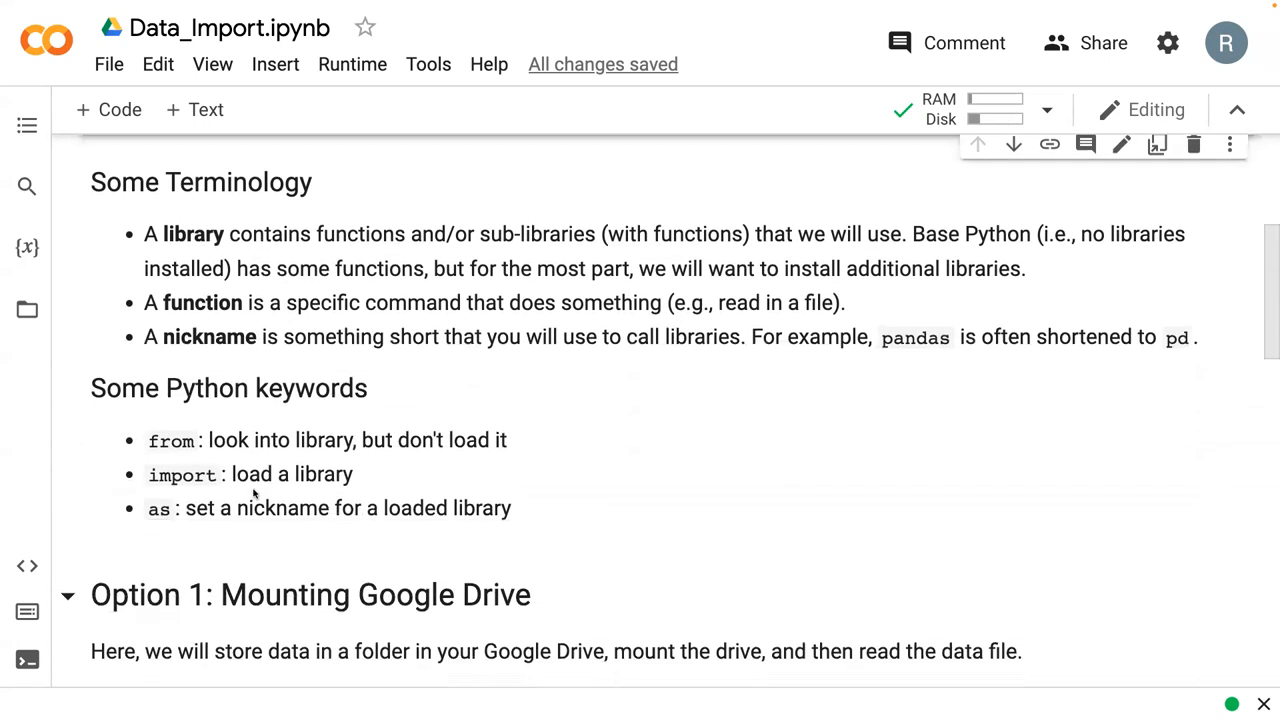
mouse_move(264, 344)
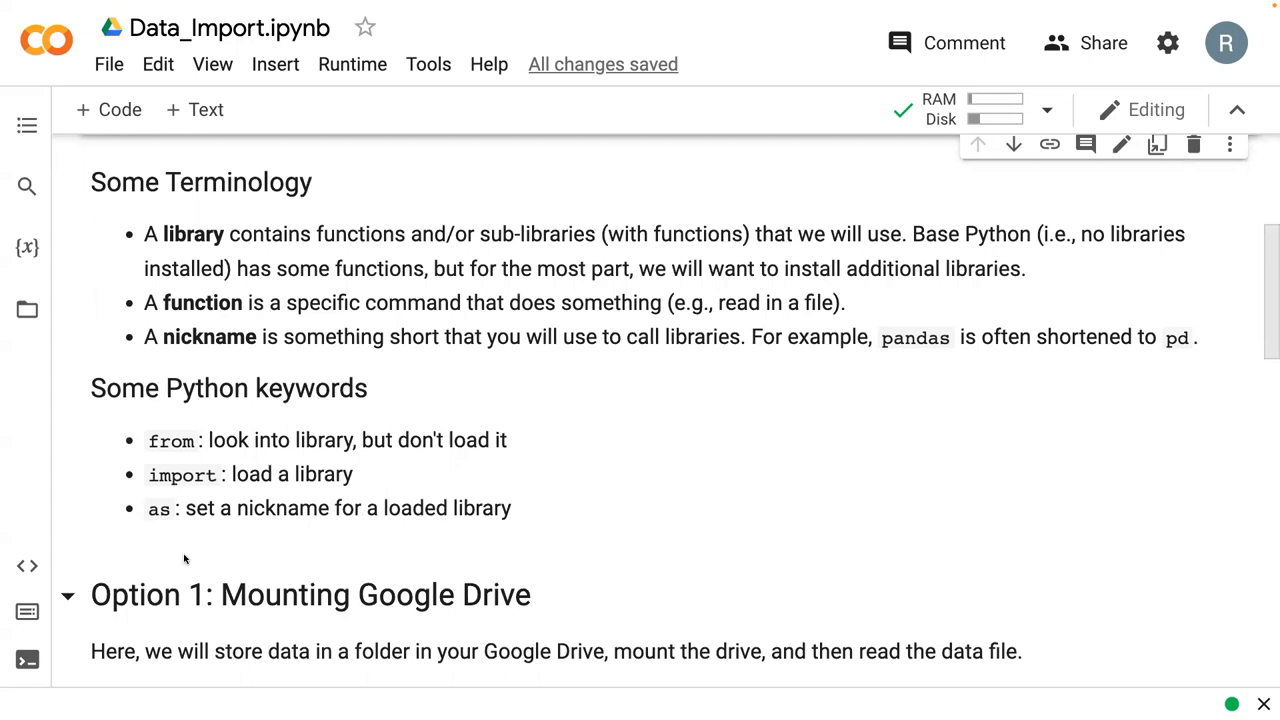
mouse_move(148, 562)
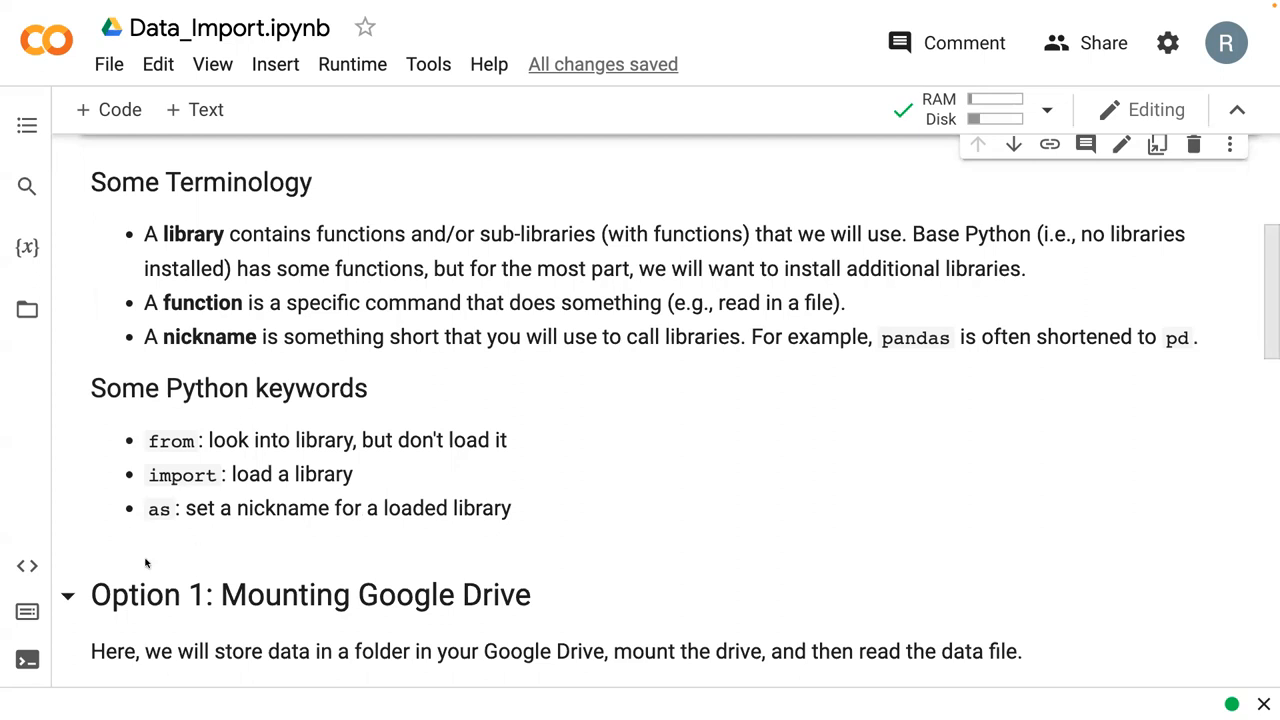
scroll(down, 3)
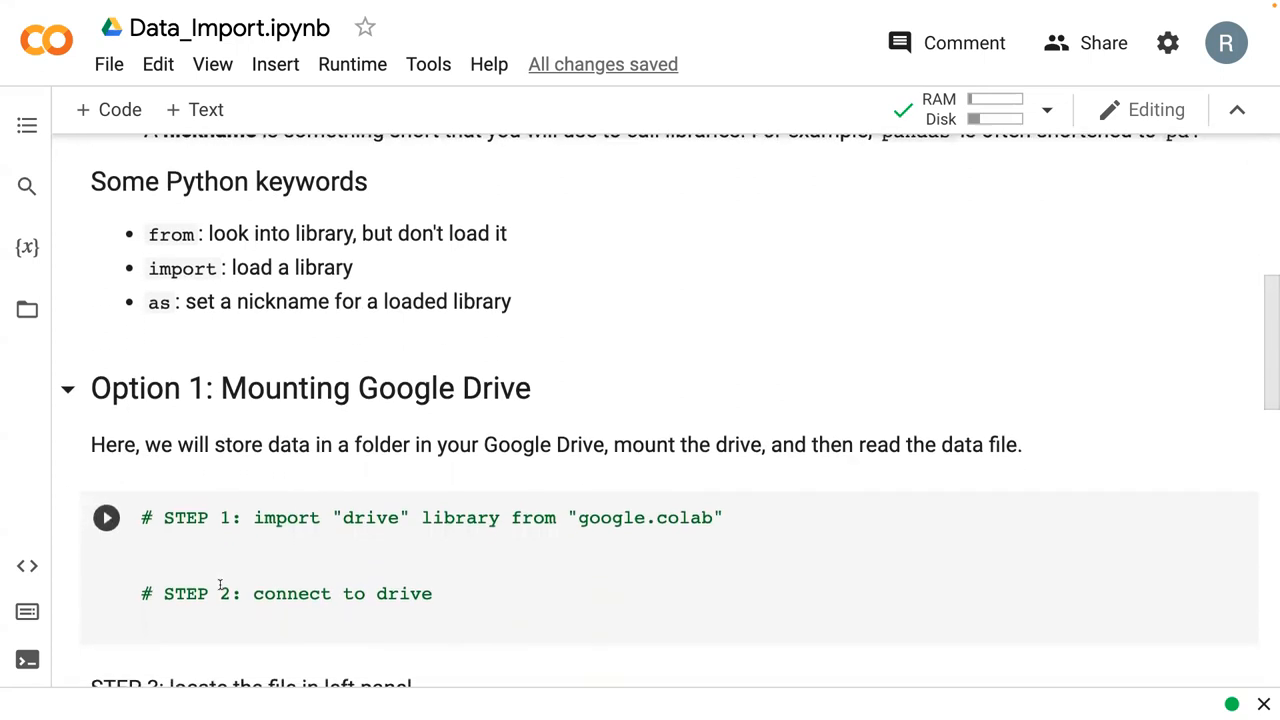
Step: Place the cursor in the Drive-mounting code cell under its STEP 1 comment
scroll(down, 3)
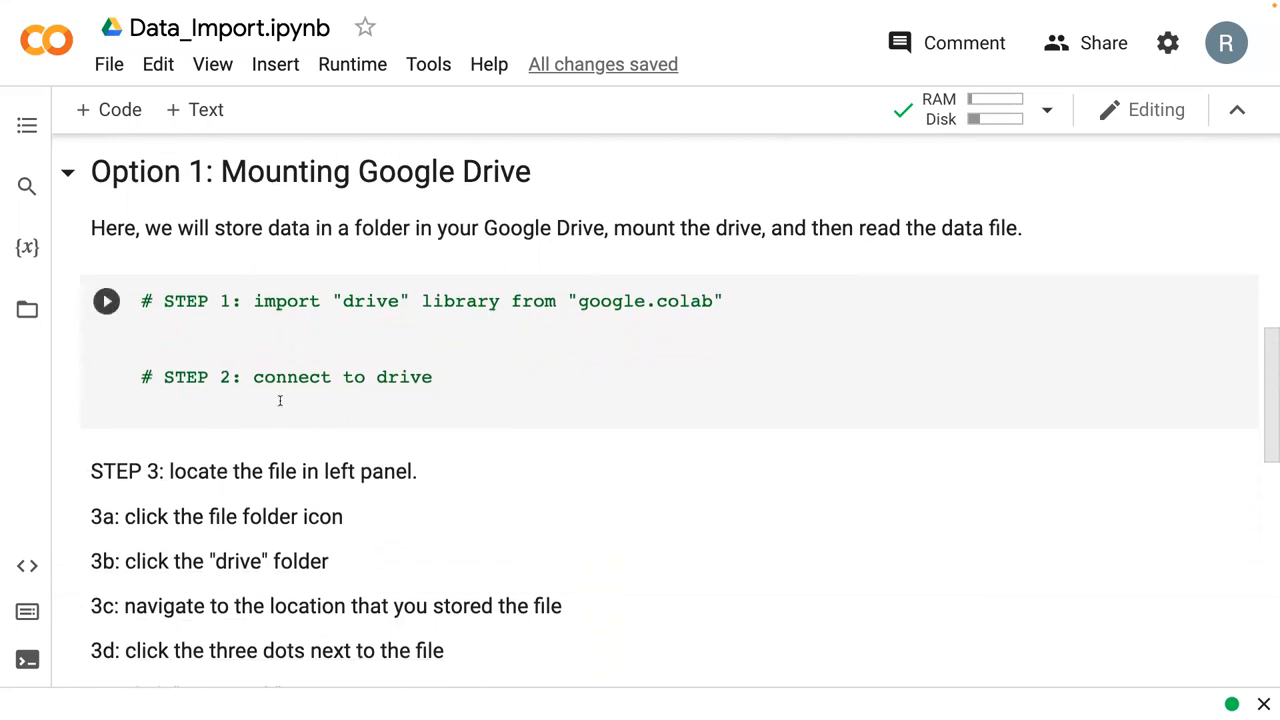
click(210, 324)
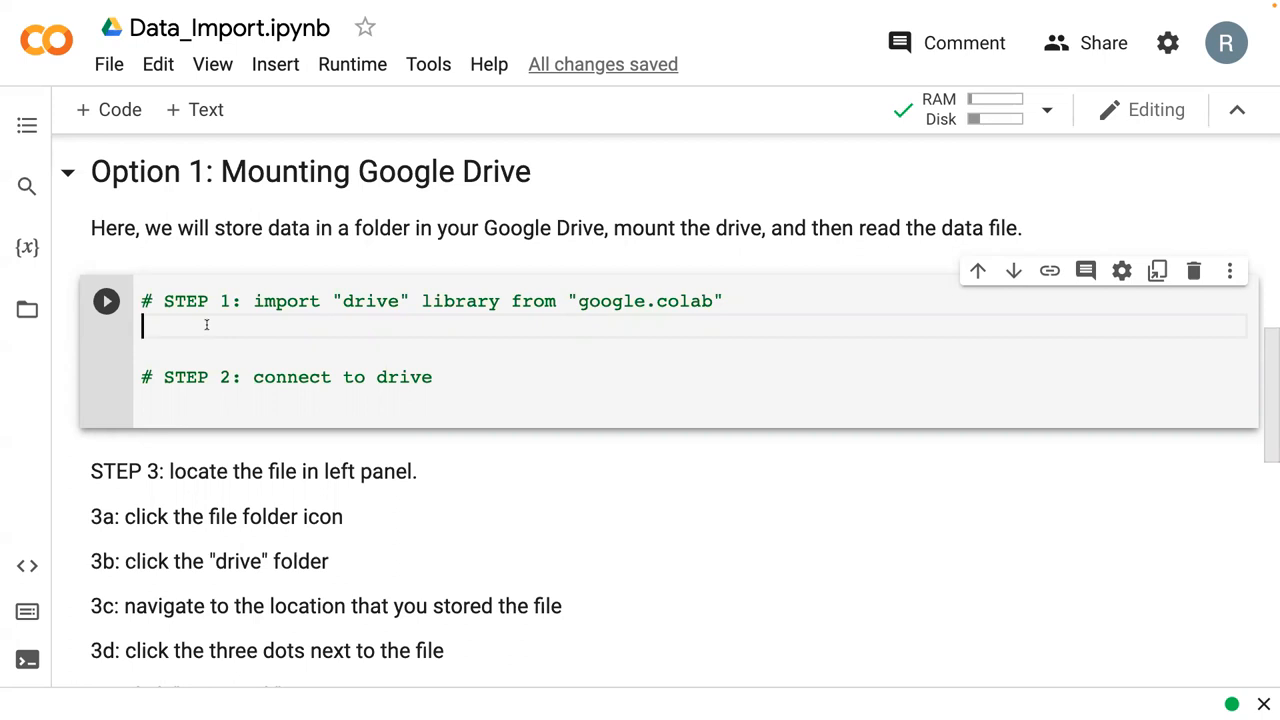
Step: Write 'from google.colab import drive' and 'drive.mount('/content/drive')' in the cell
text(from)
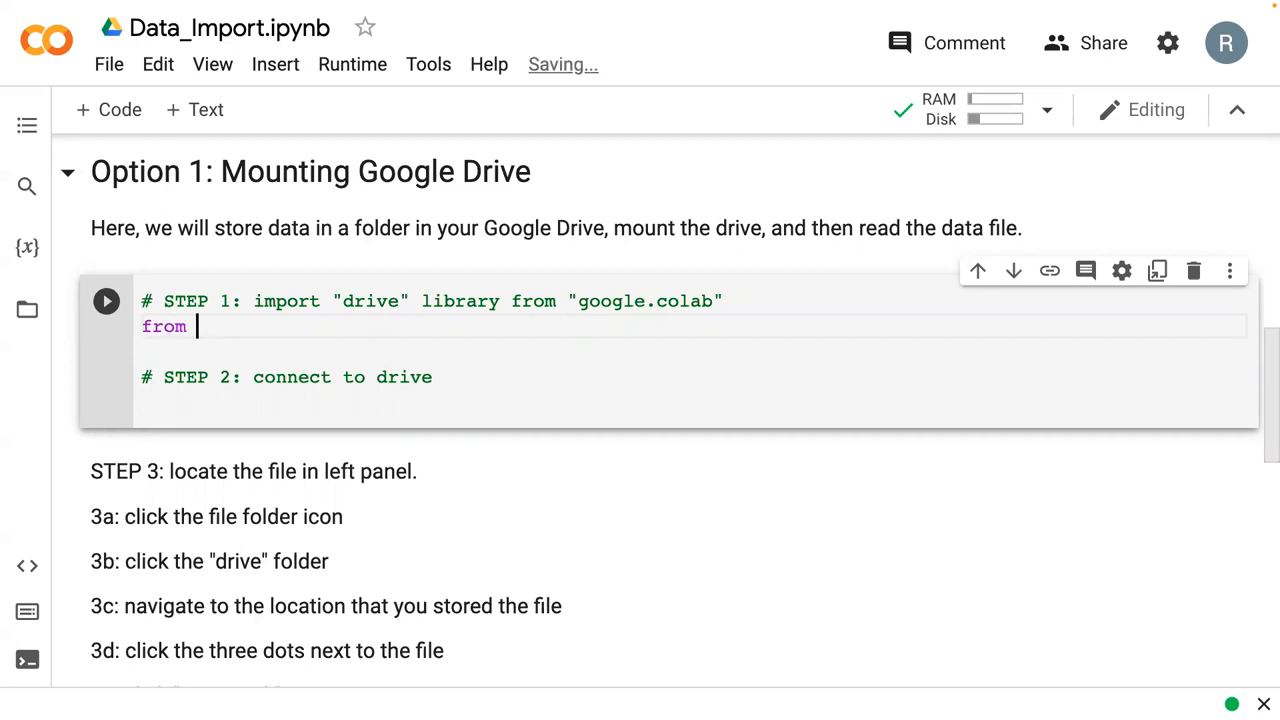
text(google.col)
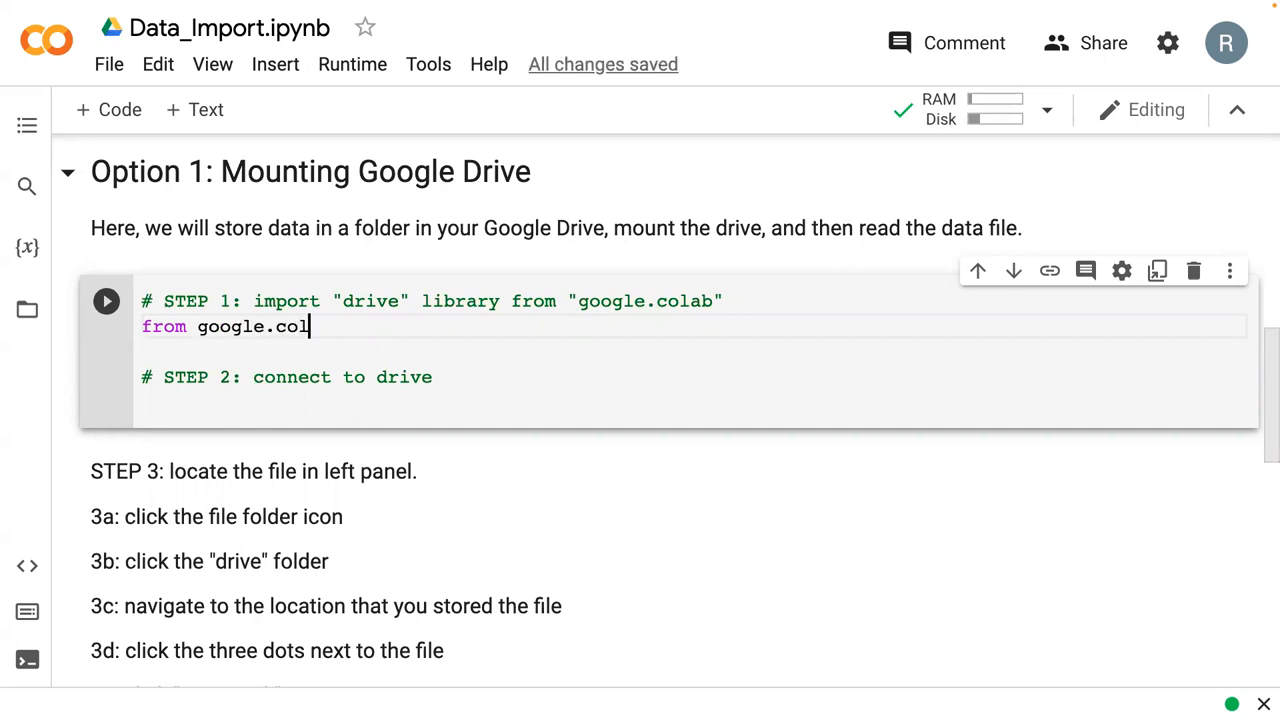
text(ab)
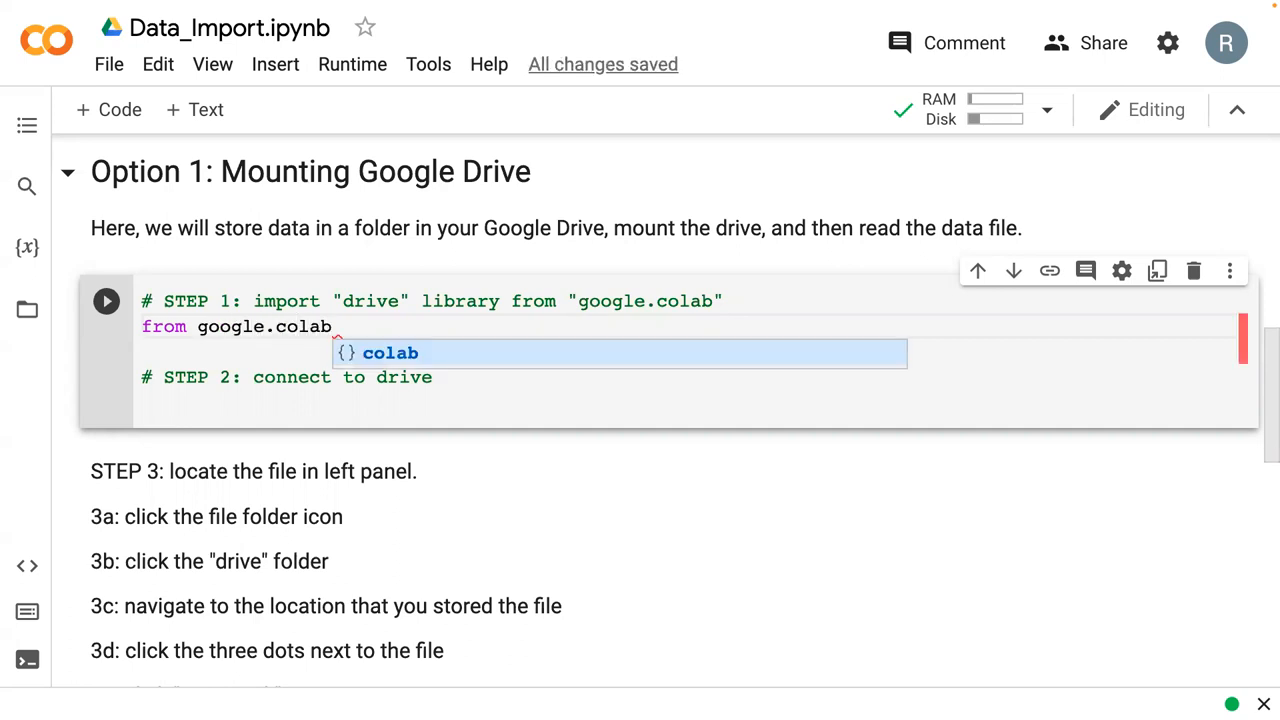
text(im)
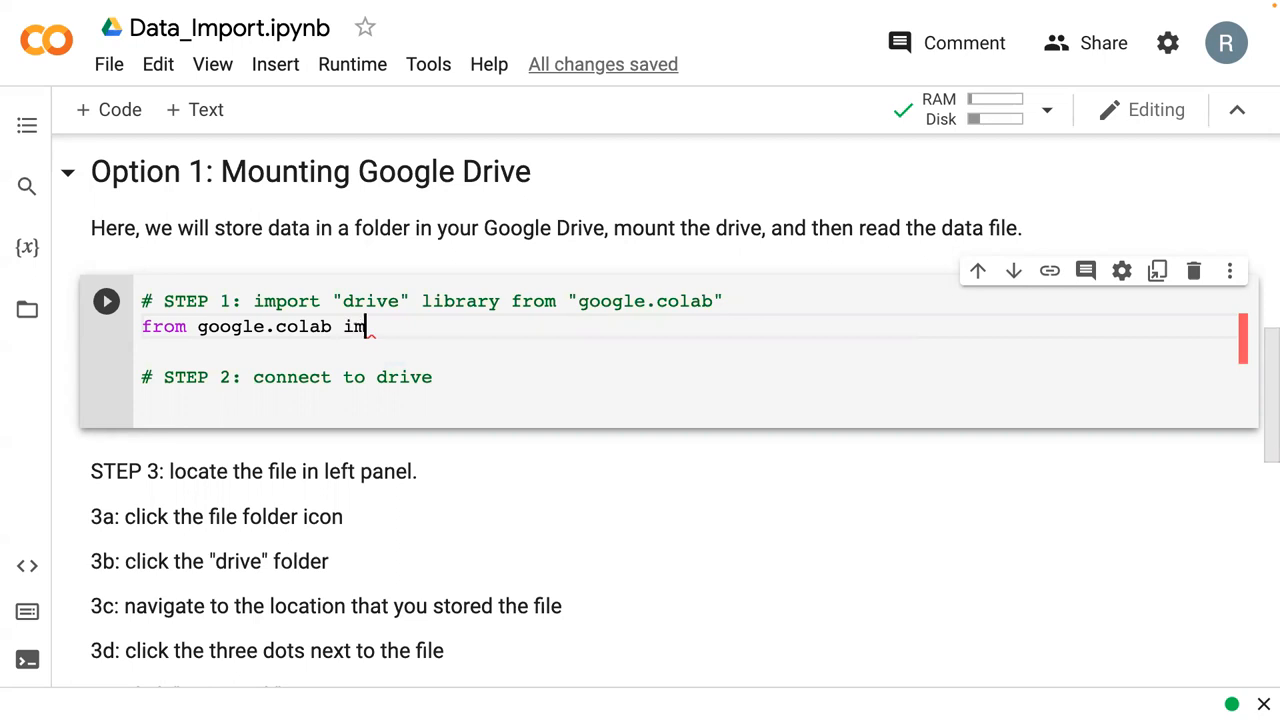
text(port d)
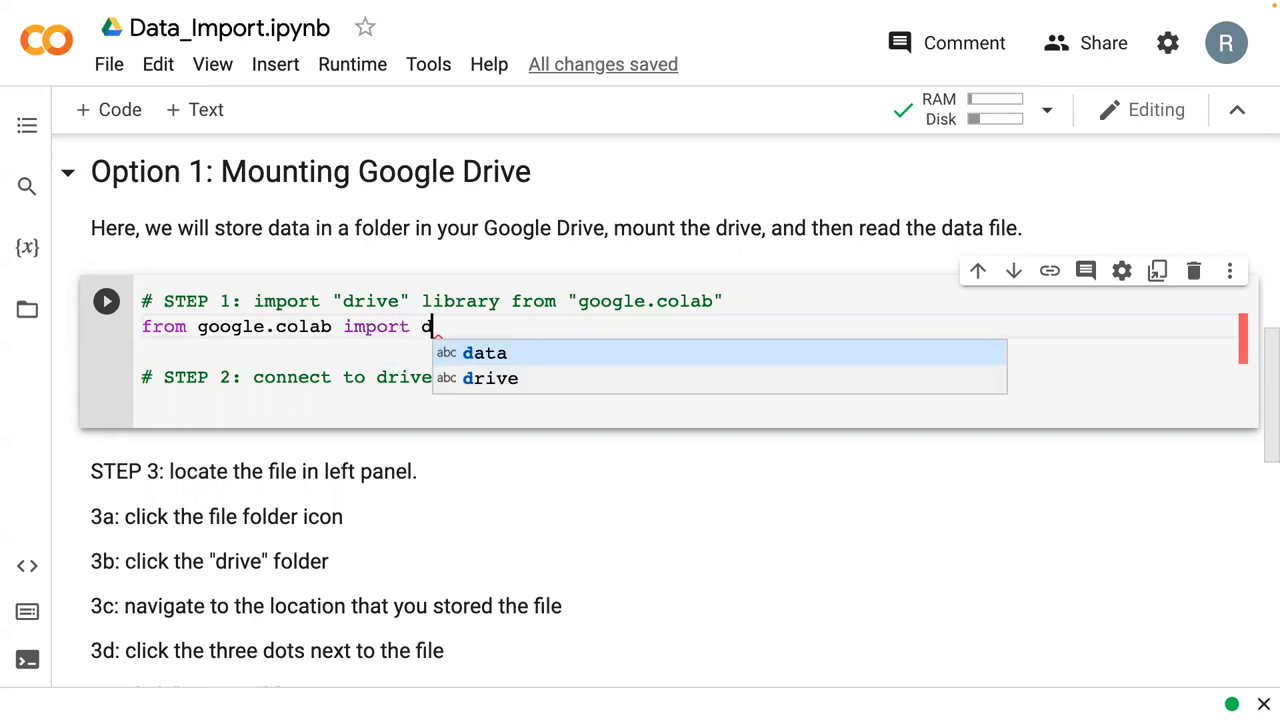
text(rive)
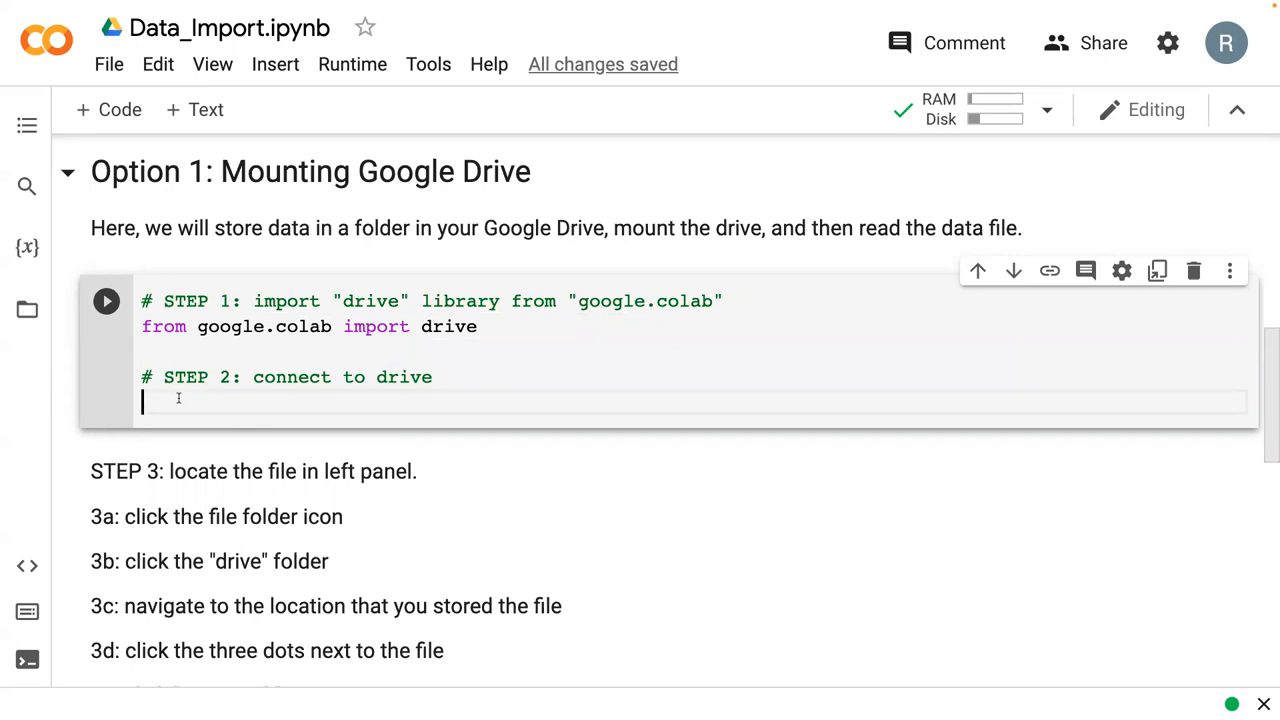
text(drive.)
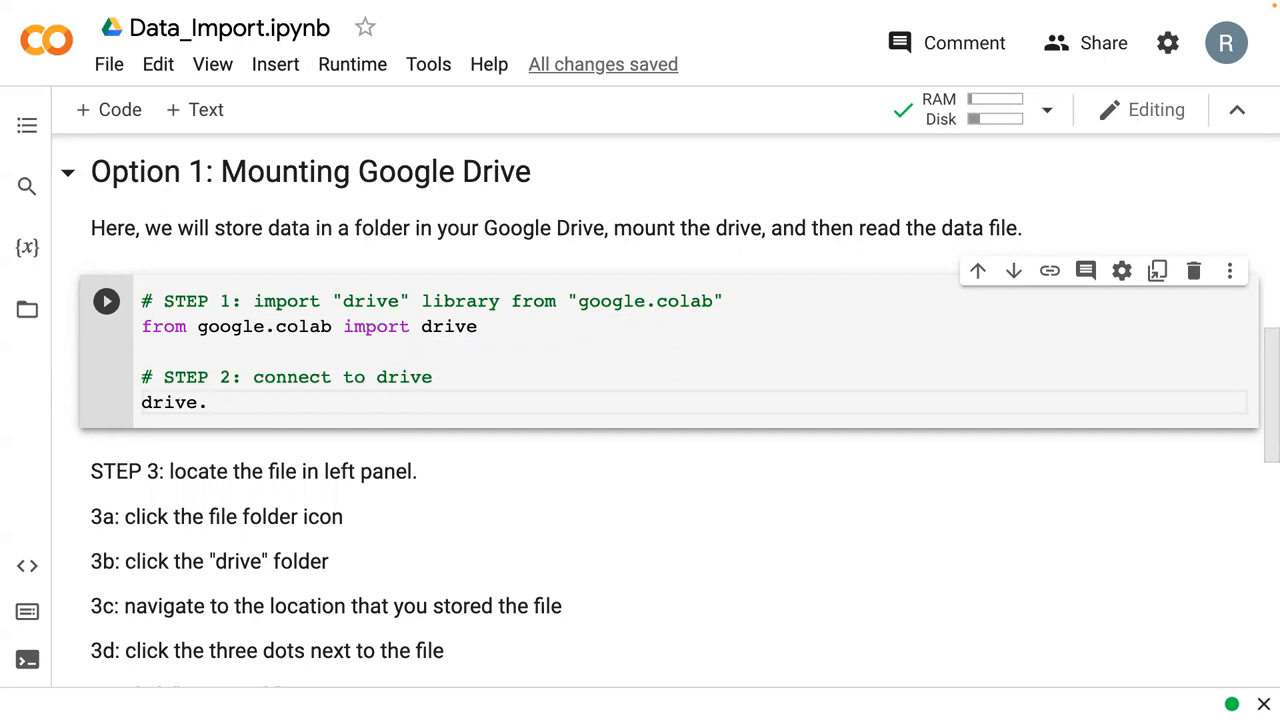
text(mount()
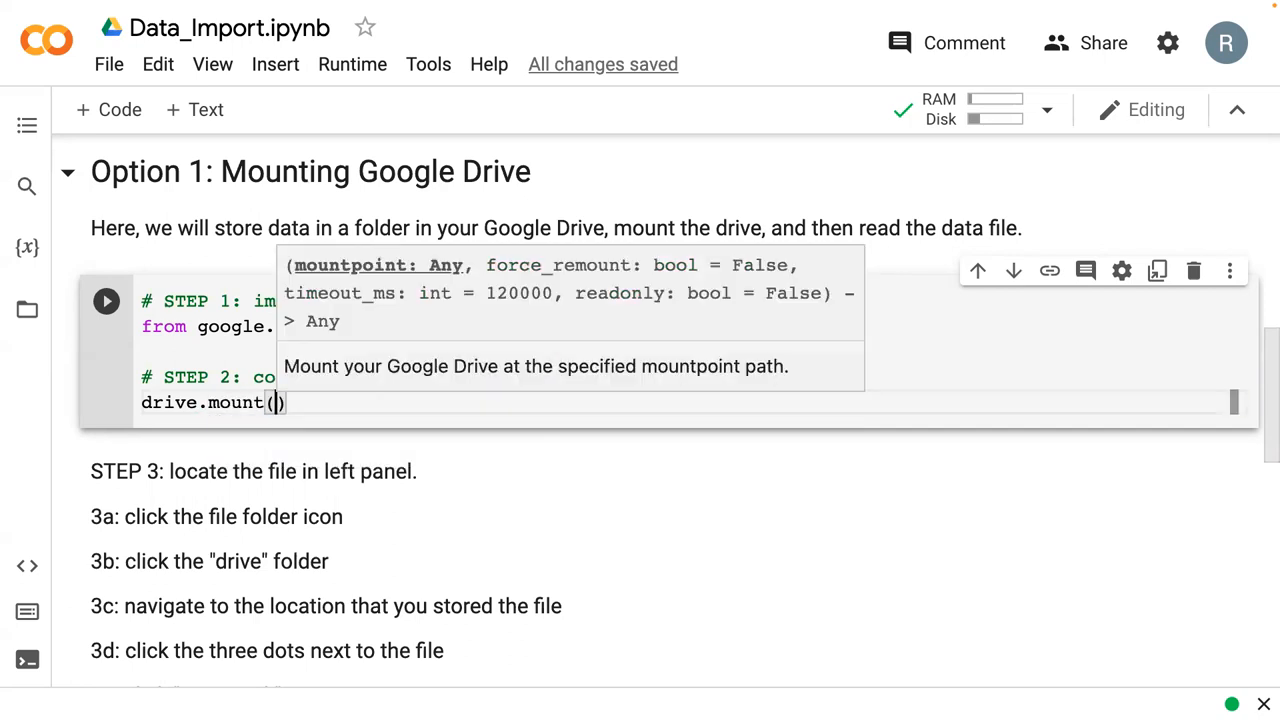
text(')
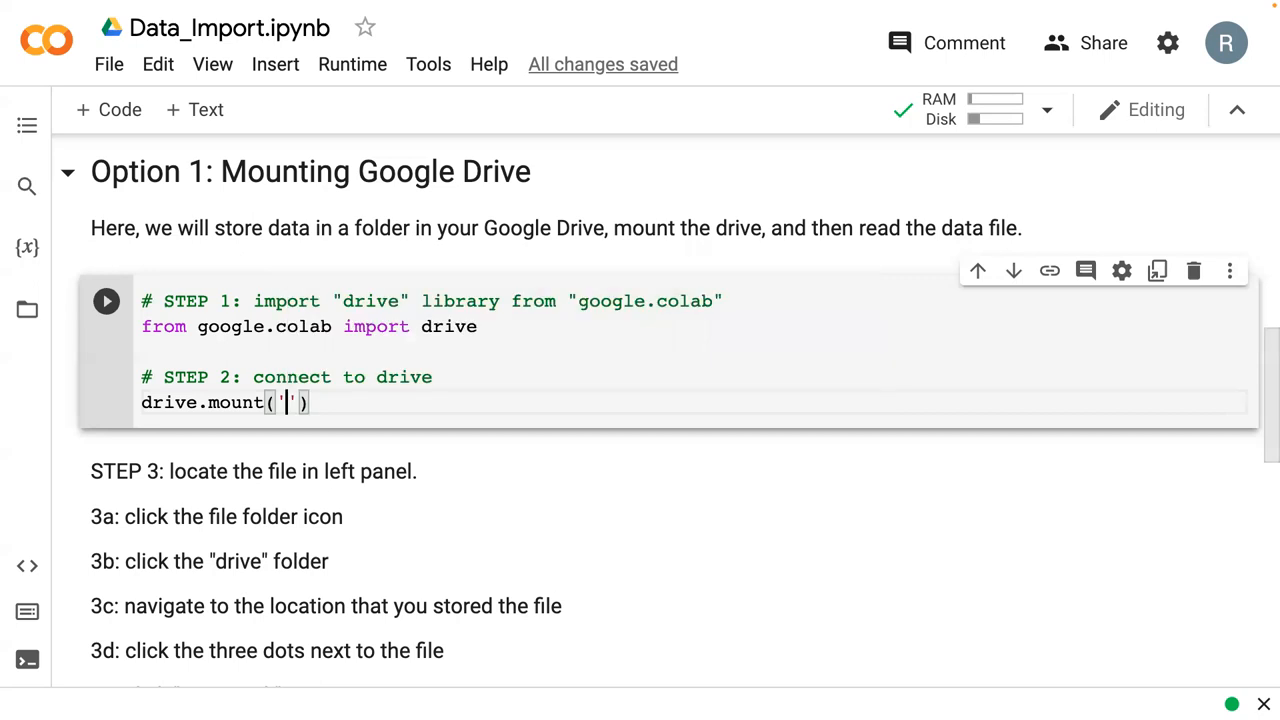
text(/content/drive)
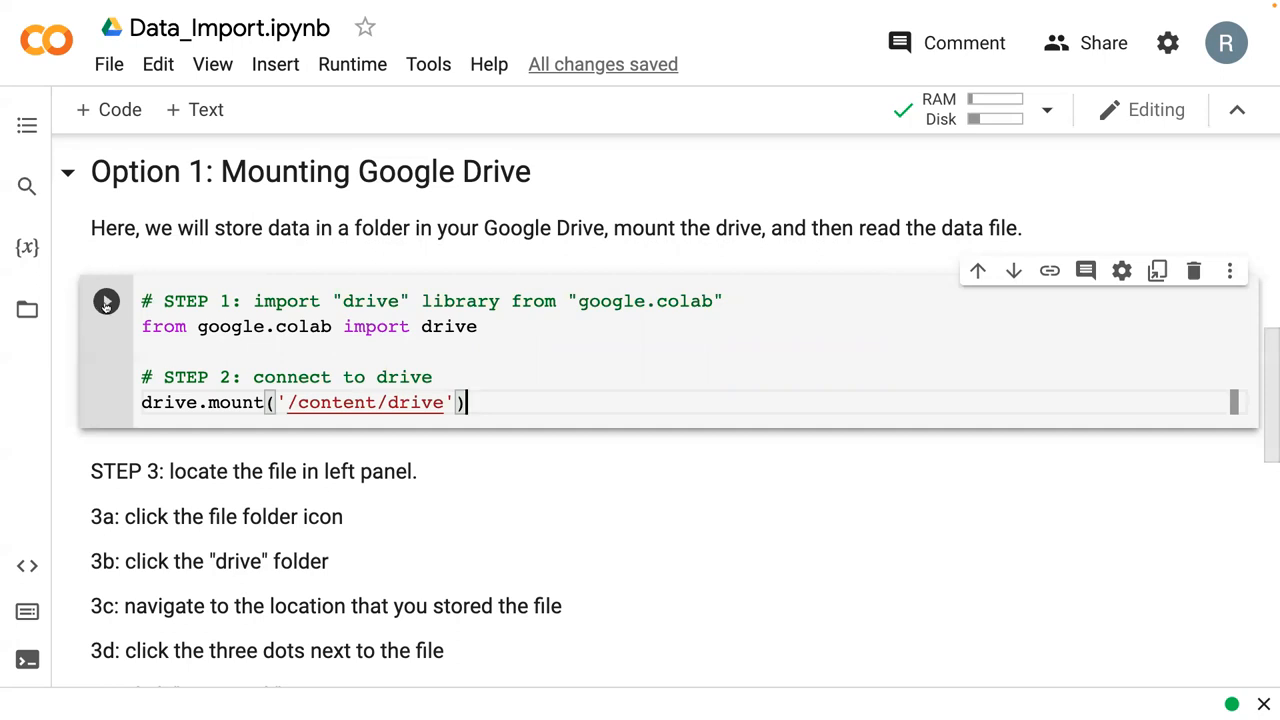
Step: Run the mounting cell, connect to Google Drive and authorize with the chosen account
click(106, 300)
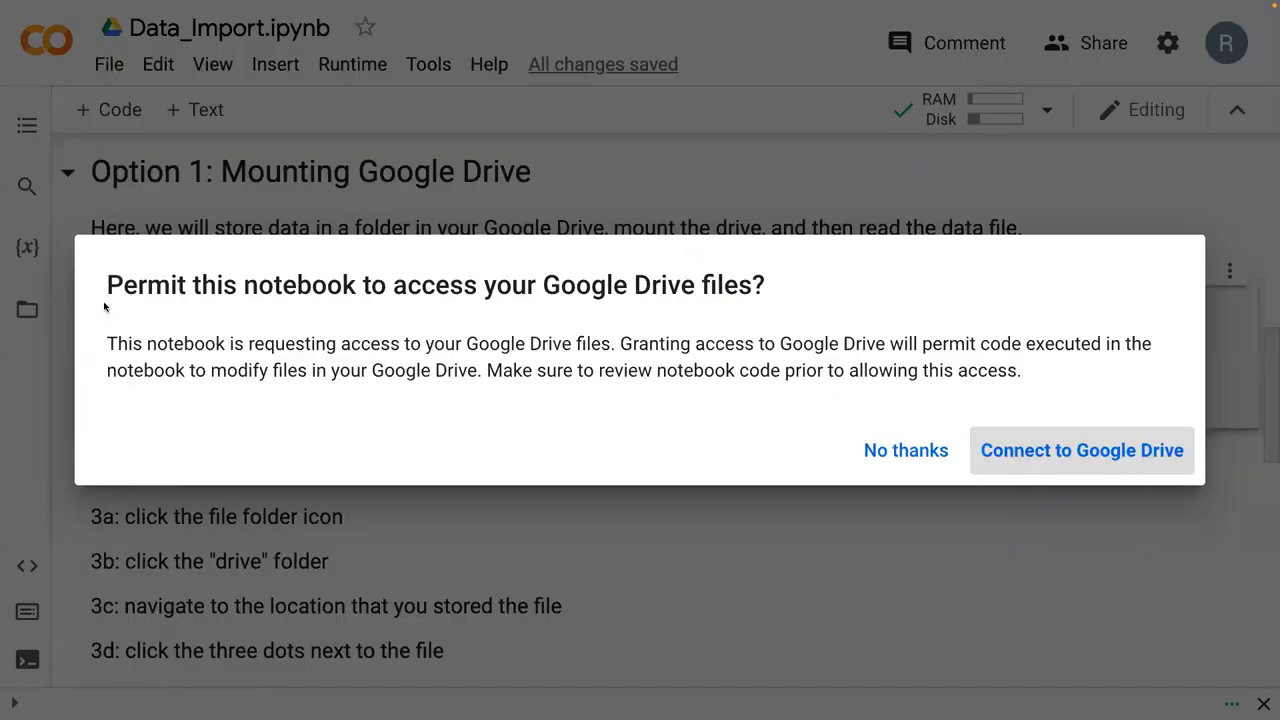
click(1080, 450)
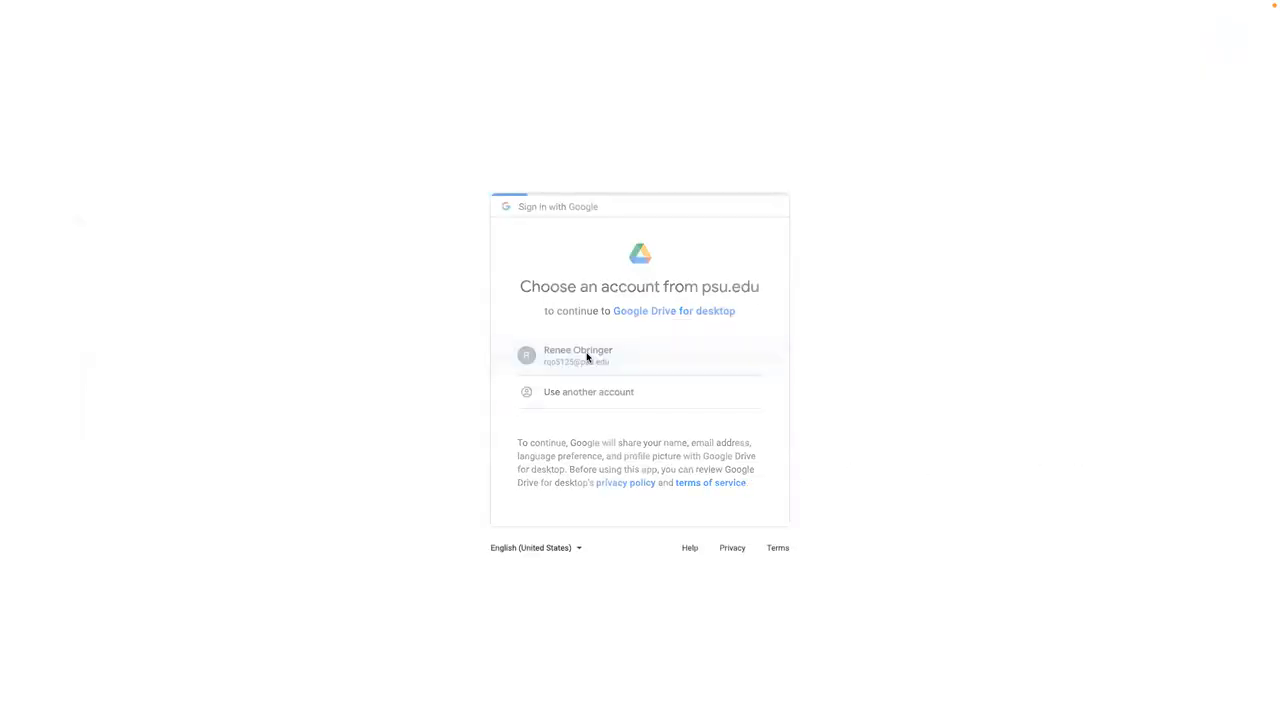
click(578, 356)
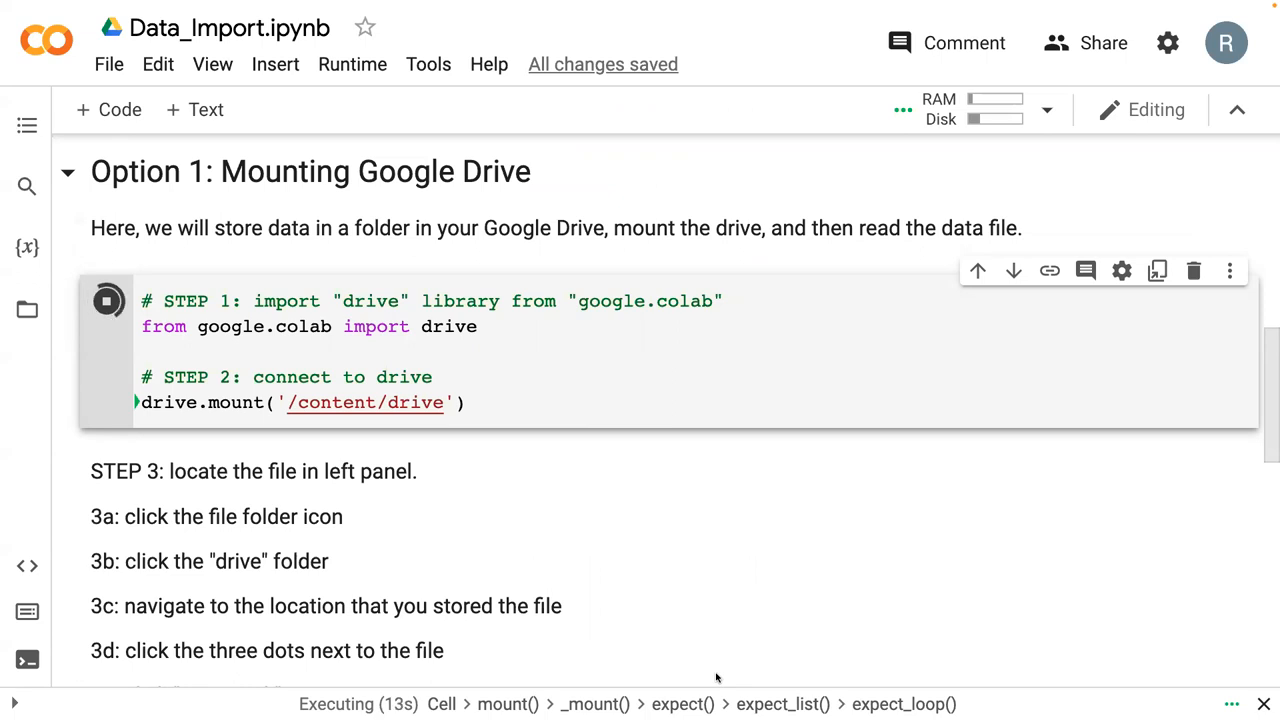
mouse_move(346, 468)
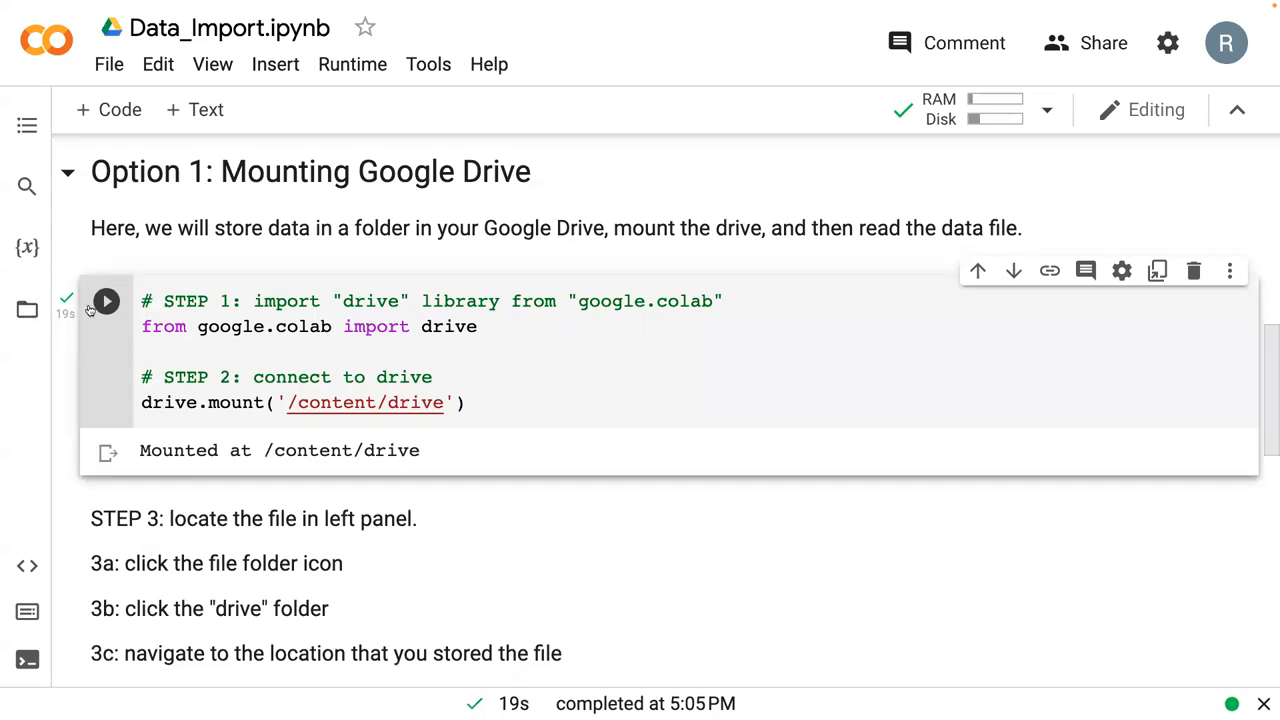
mouse_move(342, 480)
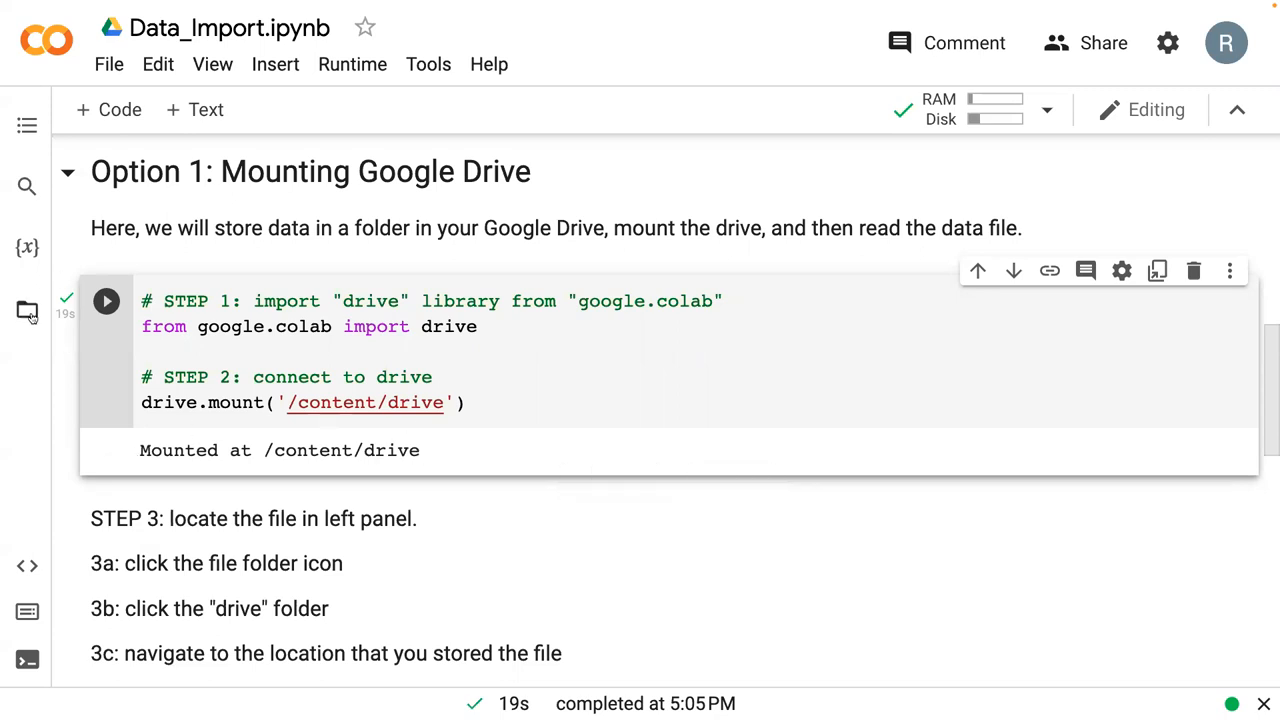
Step: Browse the Files panel through drive > MyDrive > PNG_397_SP23 to its Data folder
click(26, 312)
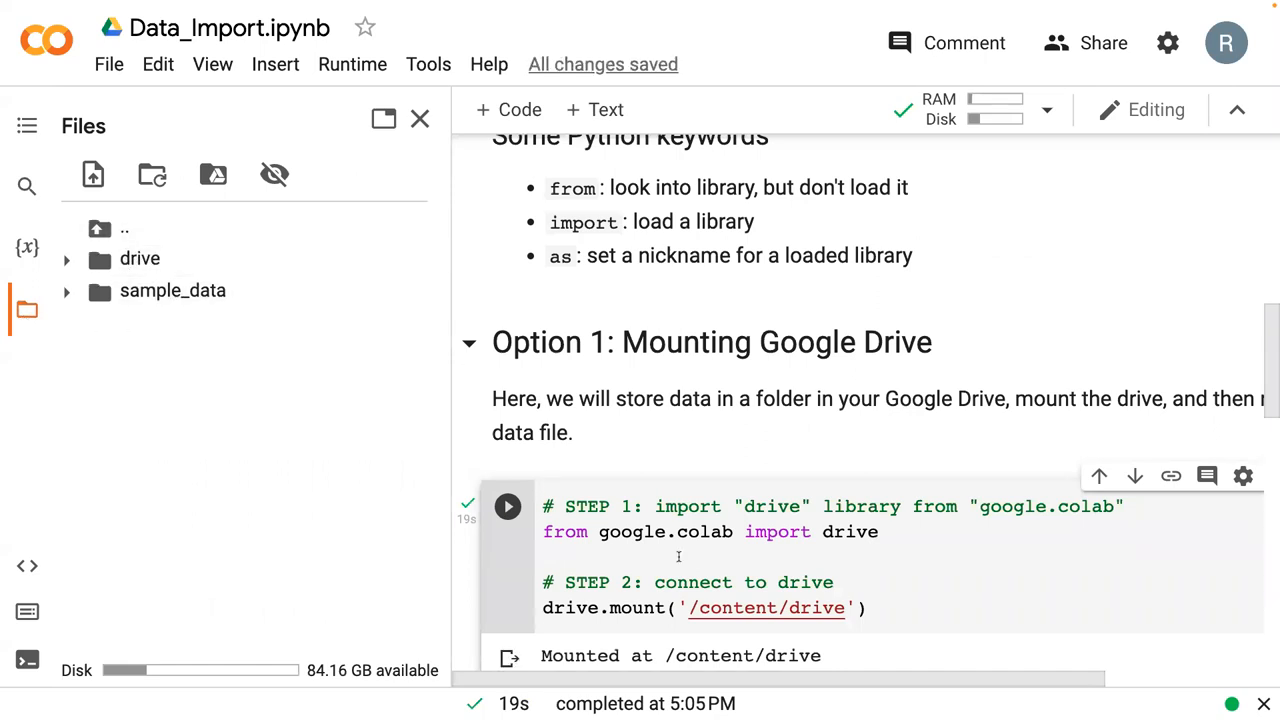
scroll(down, 3)
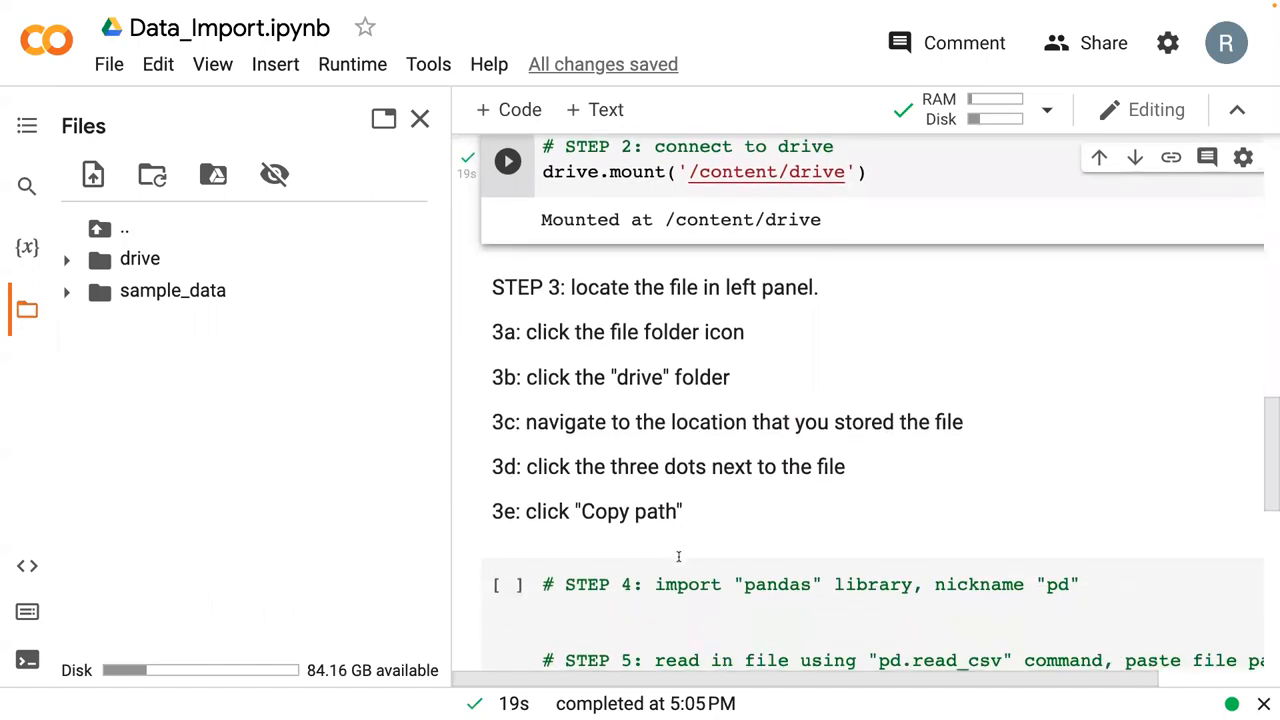
mouse_move(610, 306)
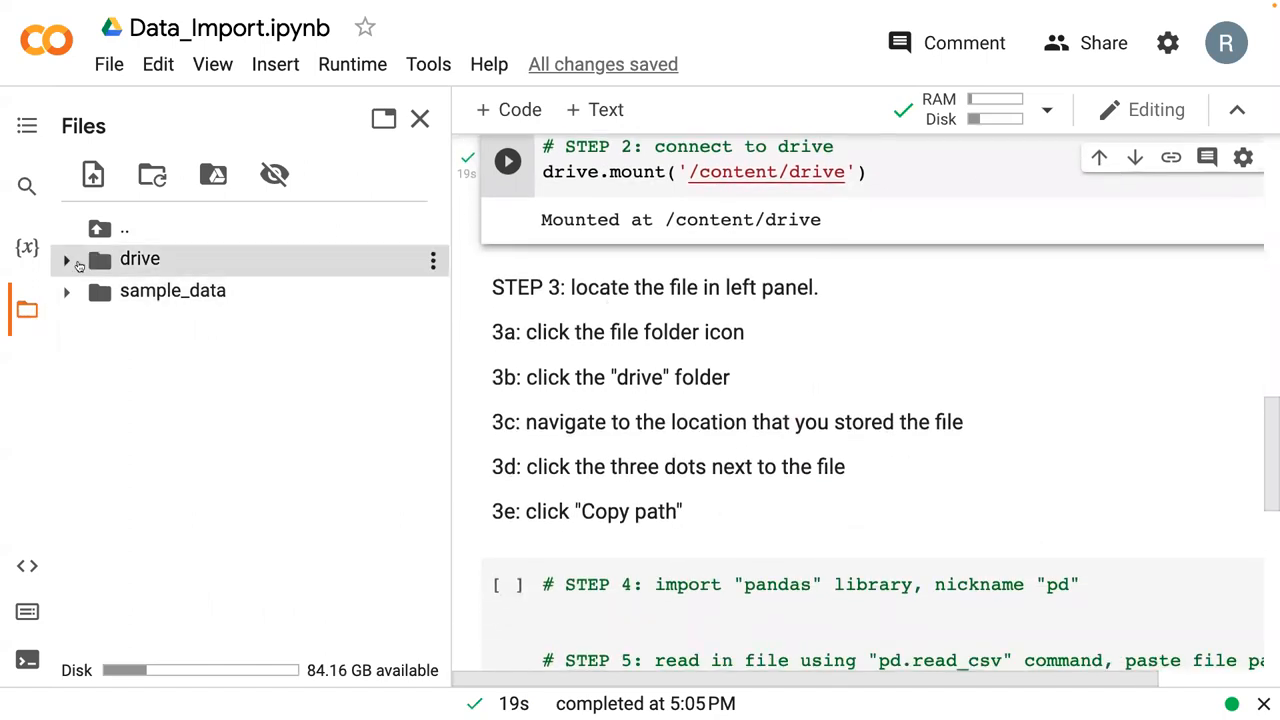
click(66, 260)
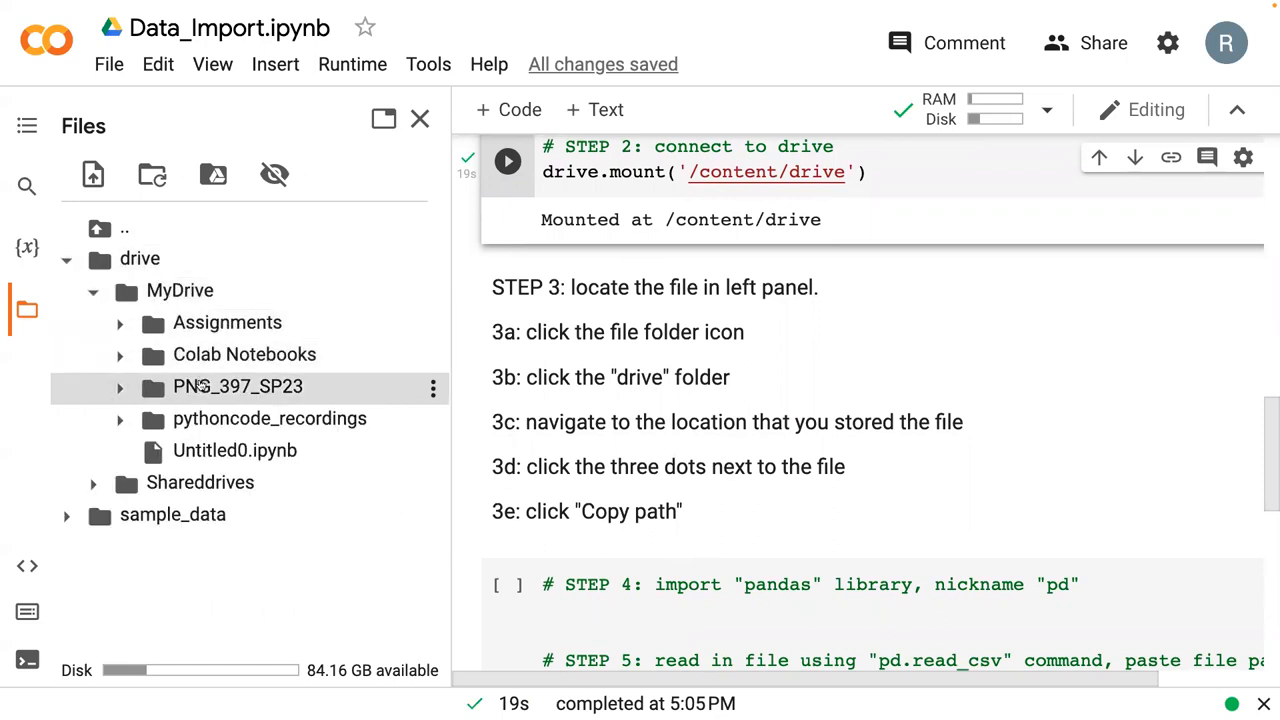
click(120, 386)
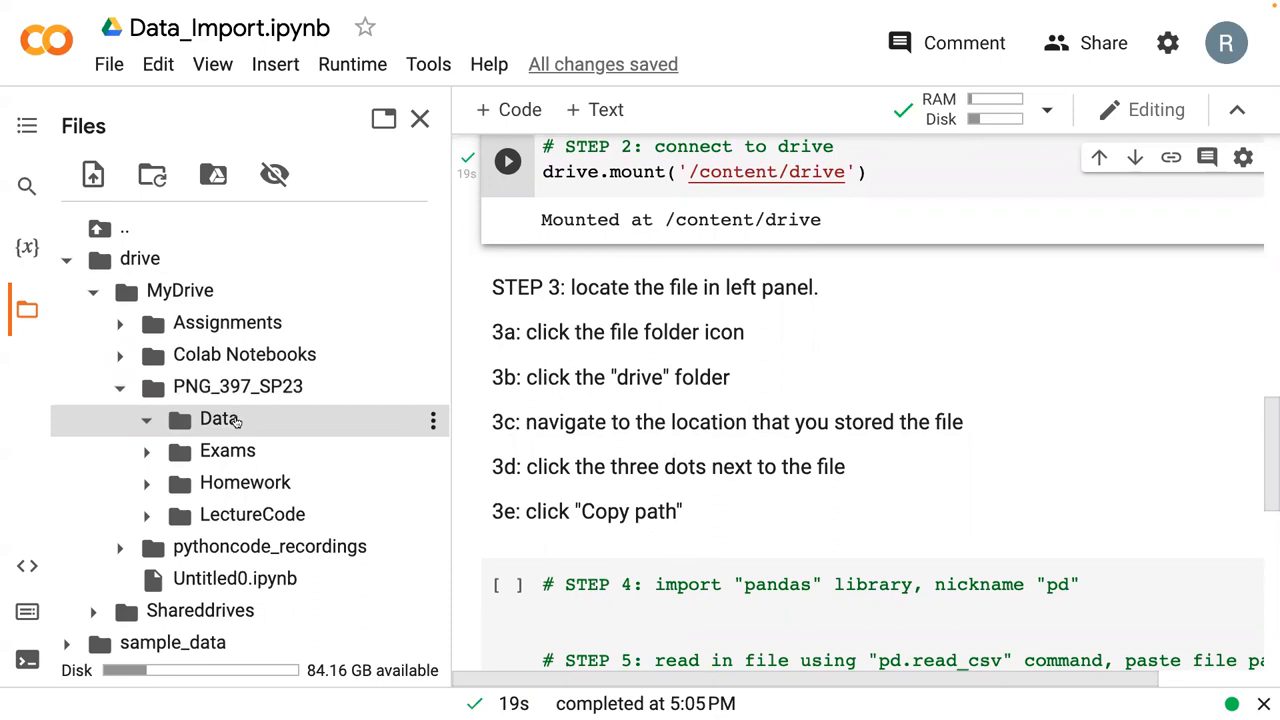
click(218, 418)
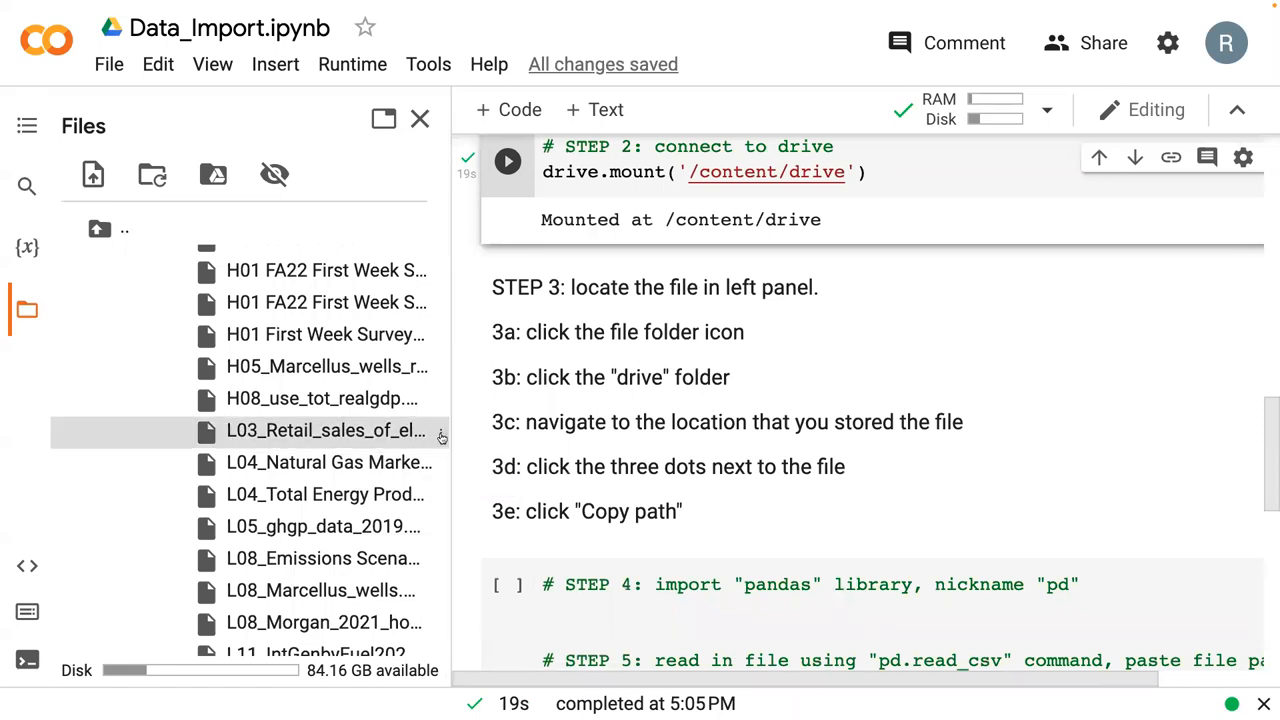
mouse_move(468, 610)
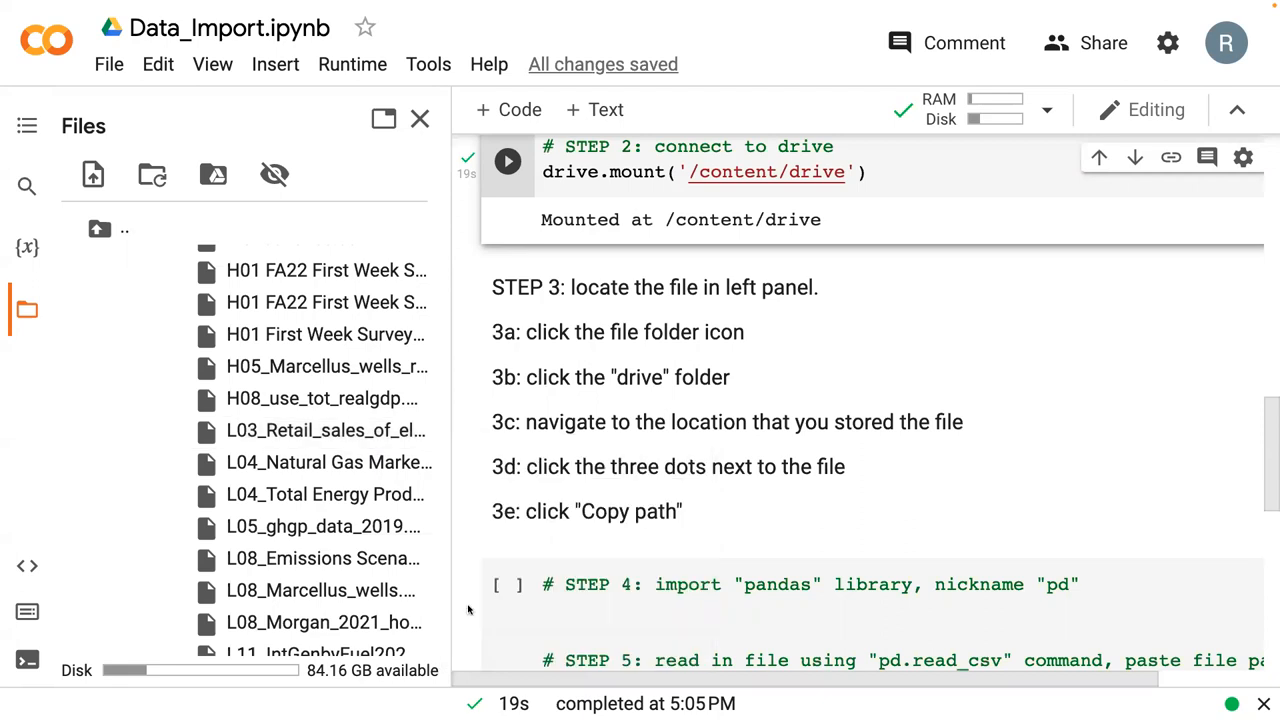
Step: Hide the Files sidebar and place the cursor in the STEP 4 code cell
click(420, 118)
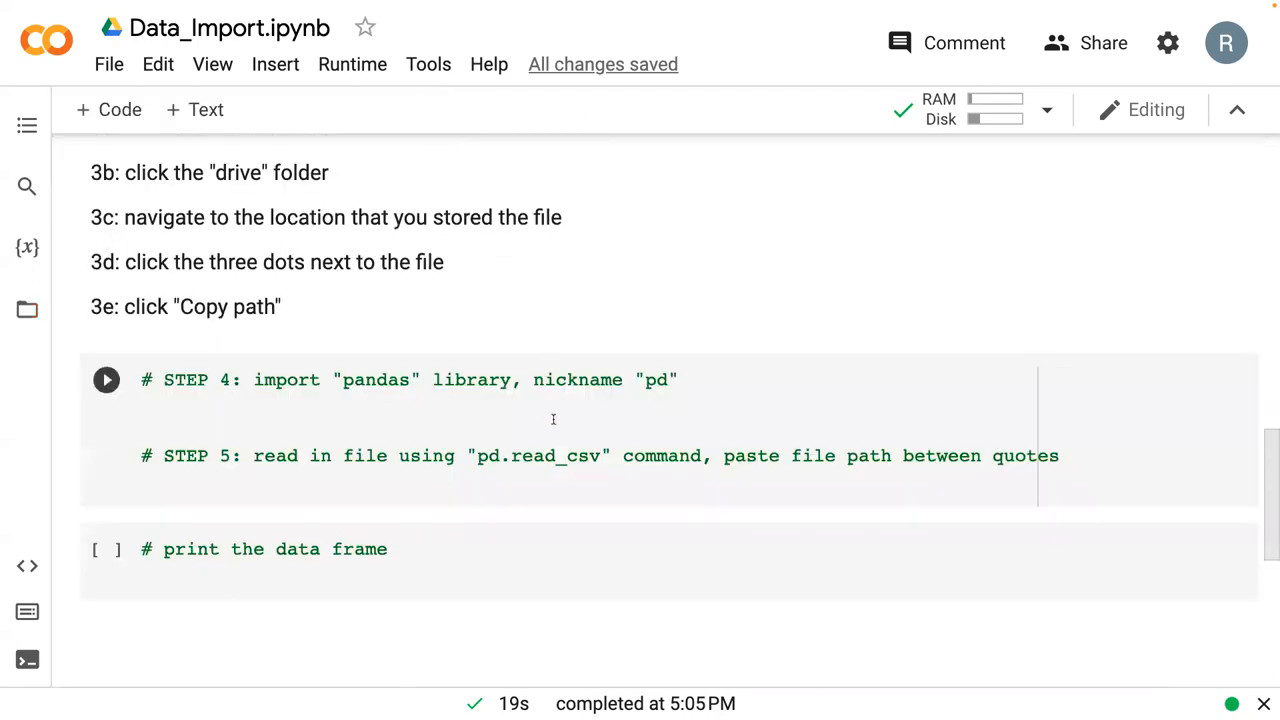
click(430, 412)
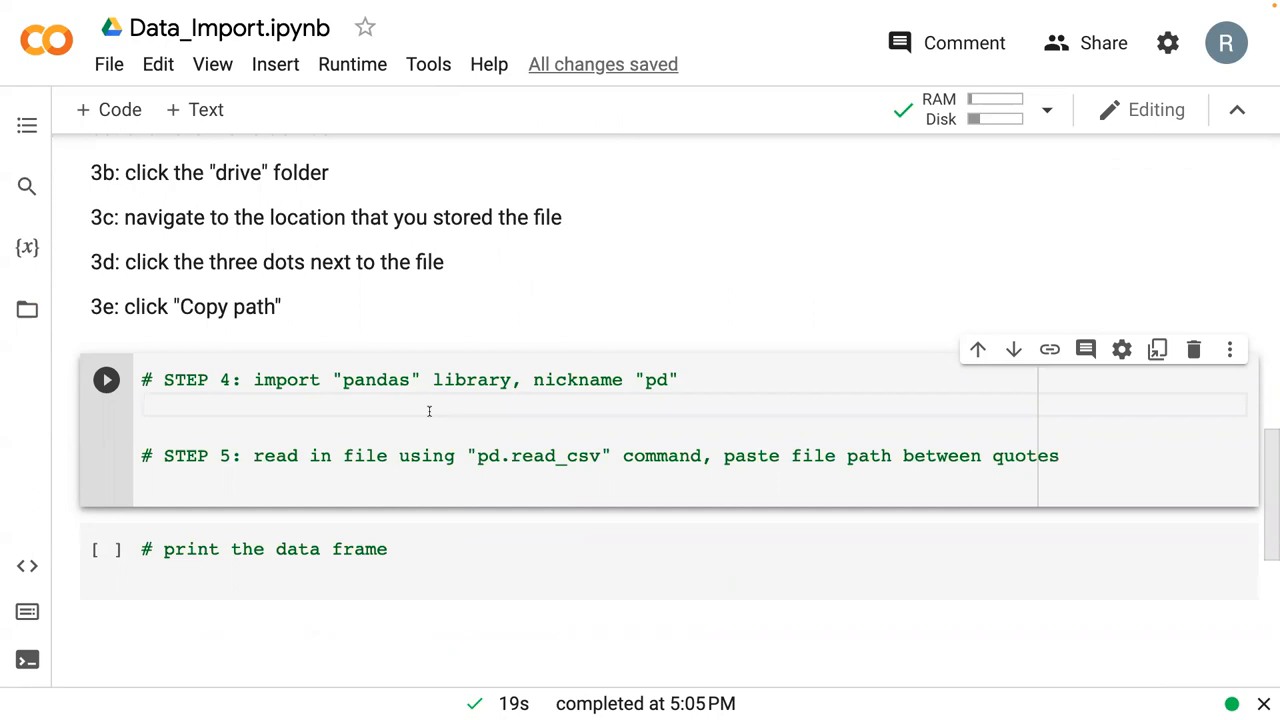
Step: Write 'import pandas as pd' under the STEP 4 comment
text(import)
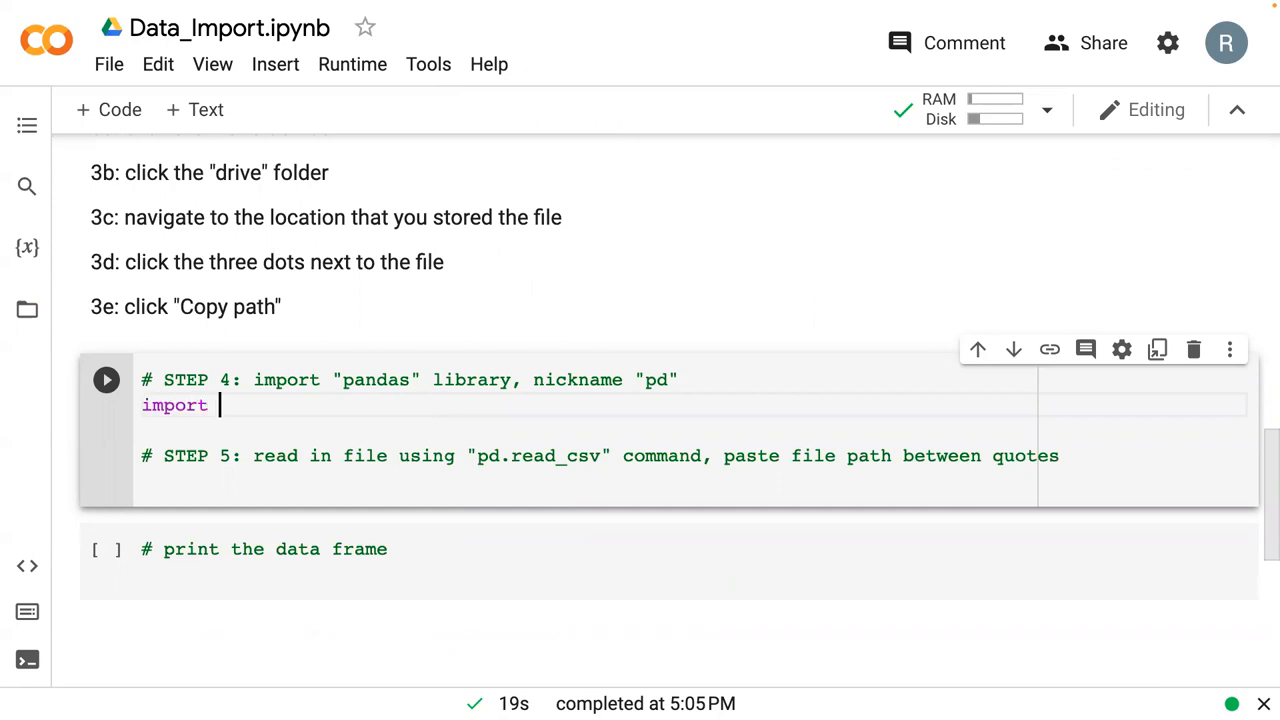
text(pandas as)
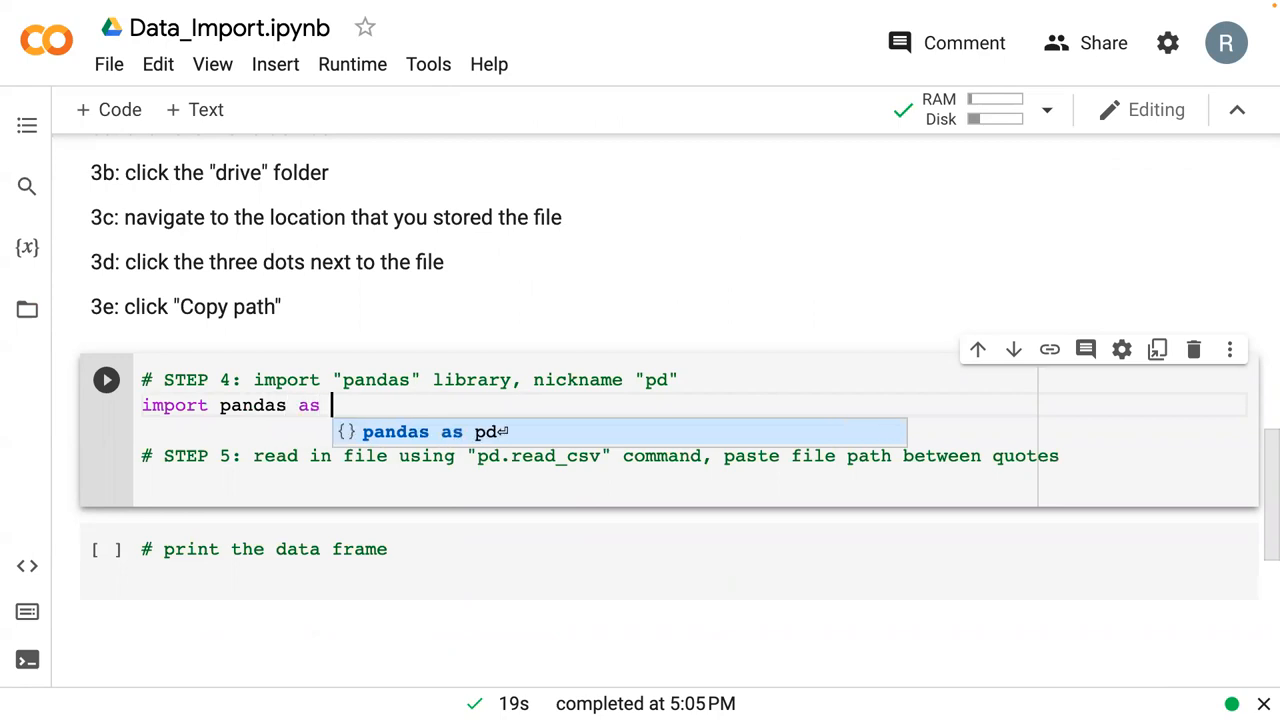
text(pd)
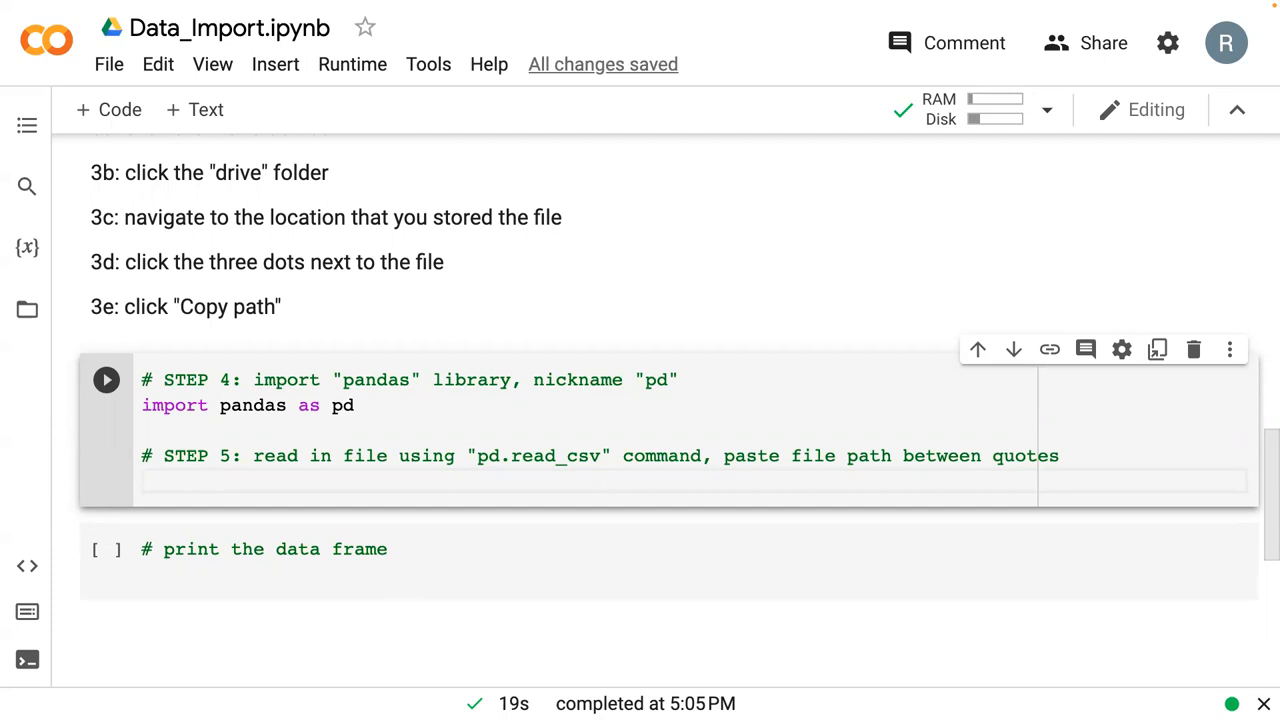
Step: Write df = pd.read_csv() with the Drive path to L03_Retail_sales_of_electricity CSV inside
text(df =)
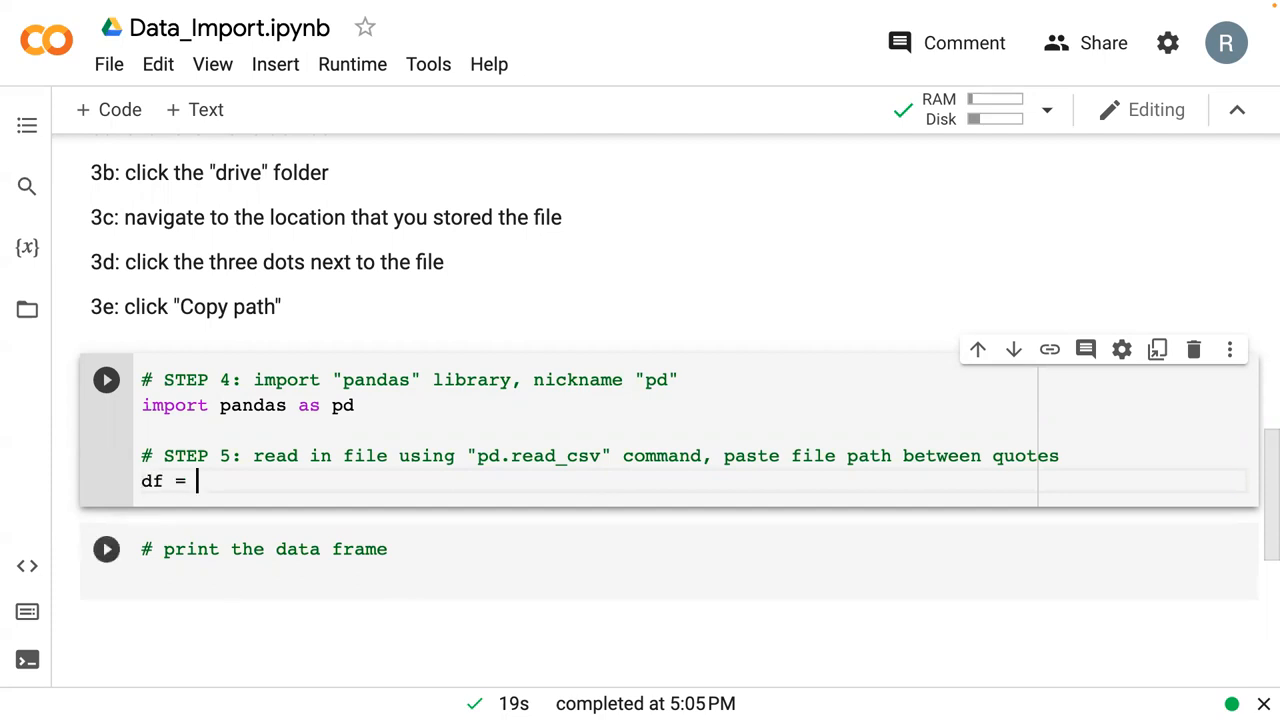
text(pd.)
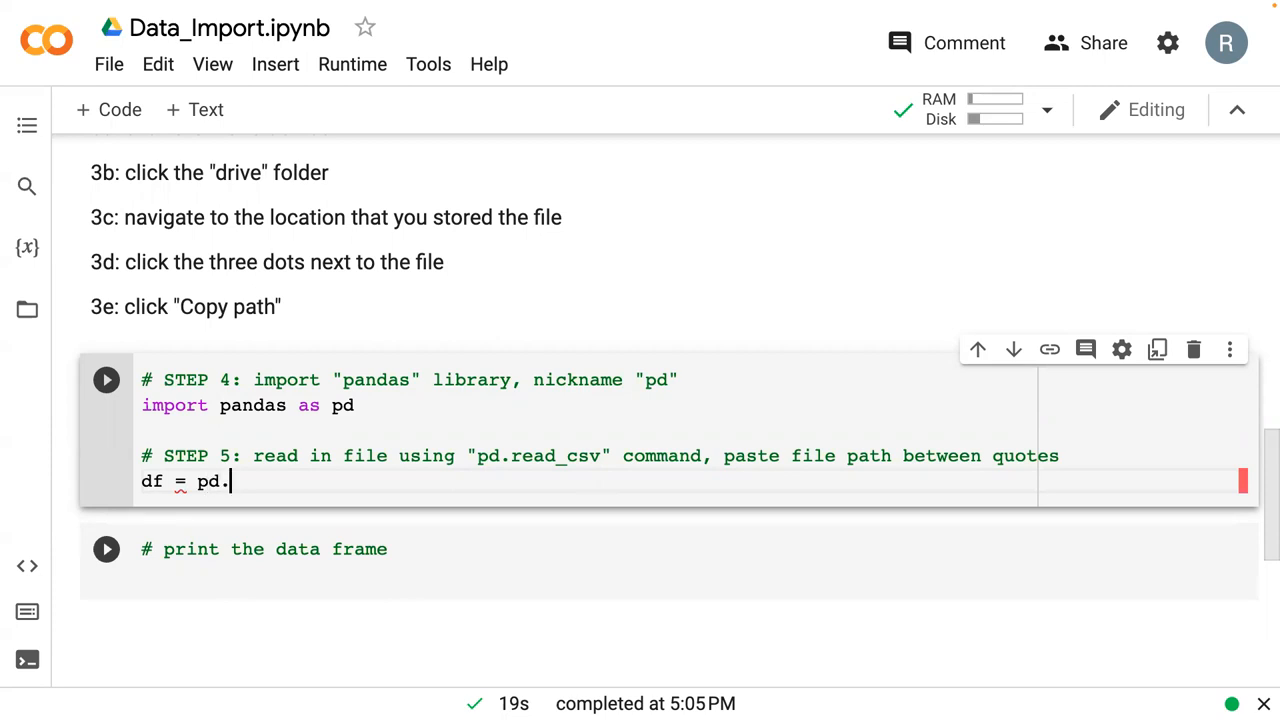
text(read_csv)
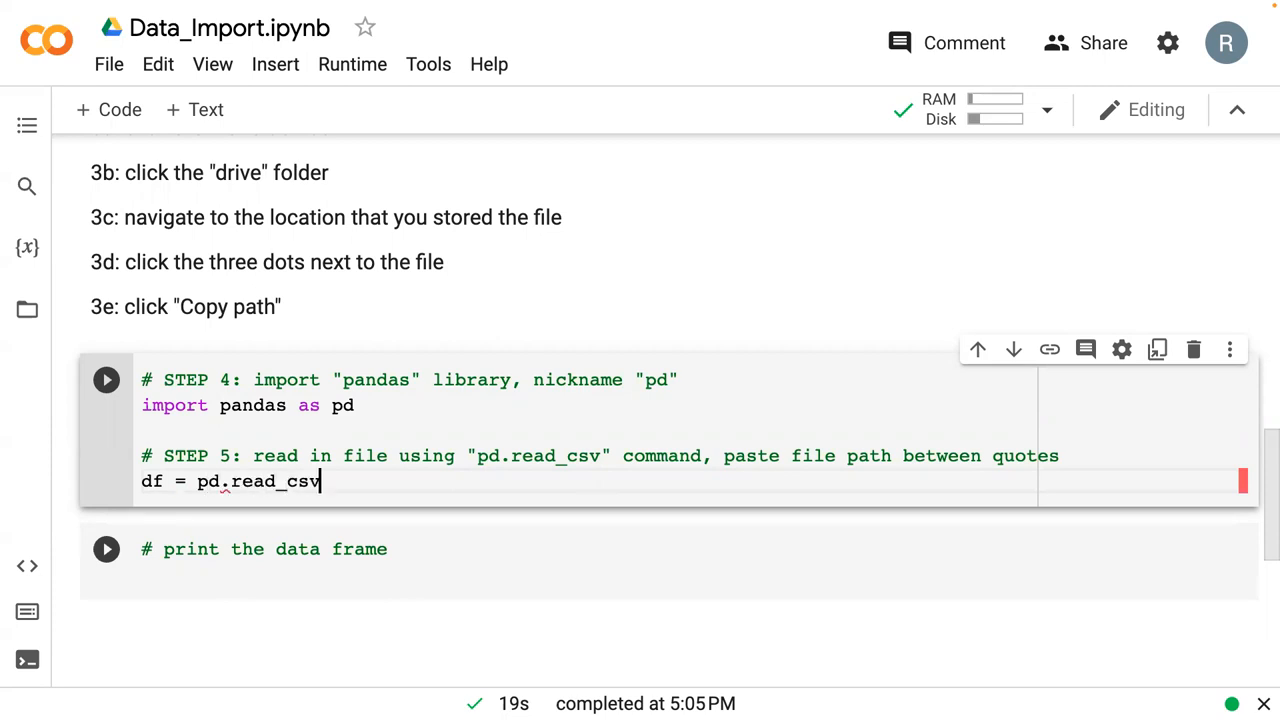
text((''))
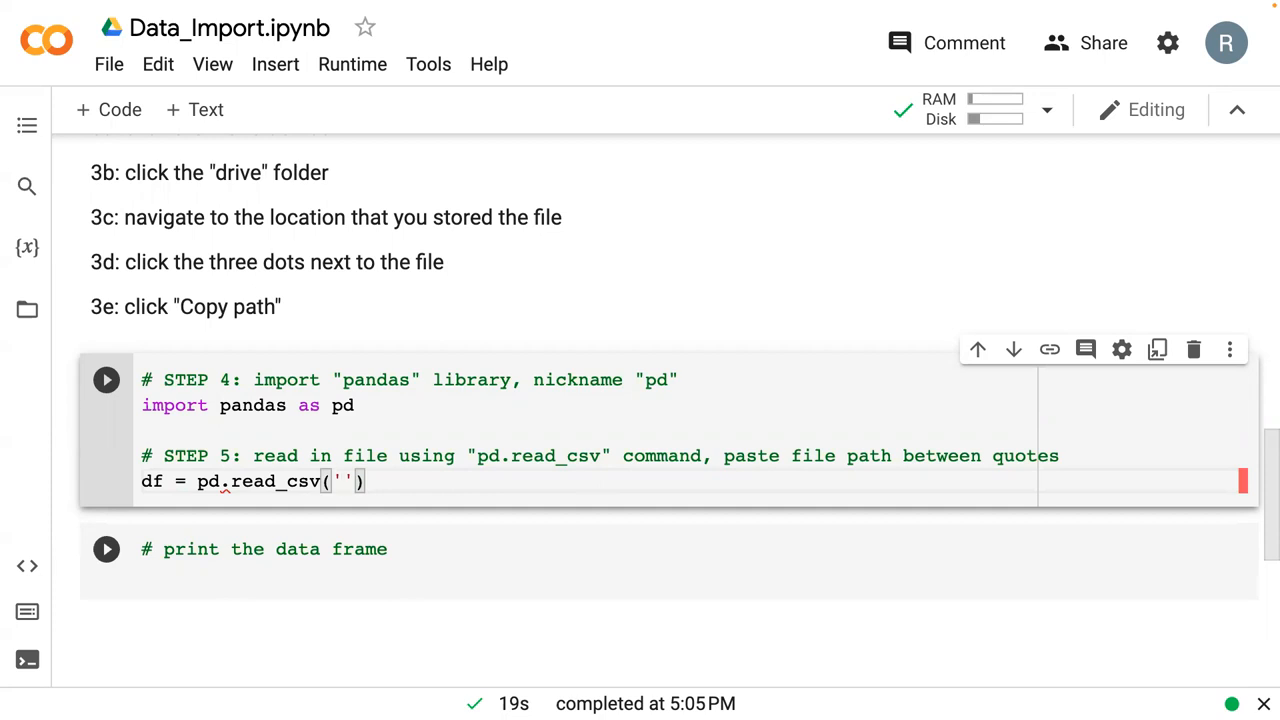
text(/content/drive/MyDrive/PNG_397_SP23/Data/L03_Retail_sales_of_electricity_United_States_monthly.csv)
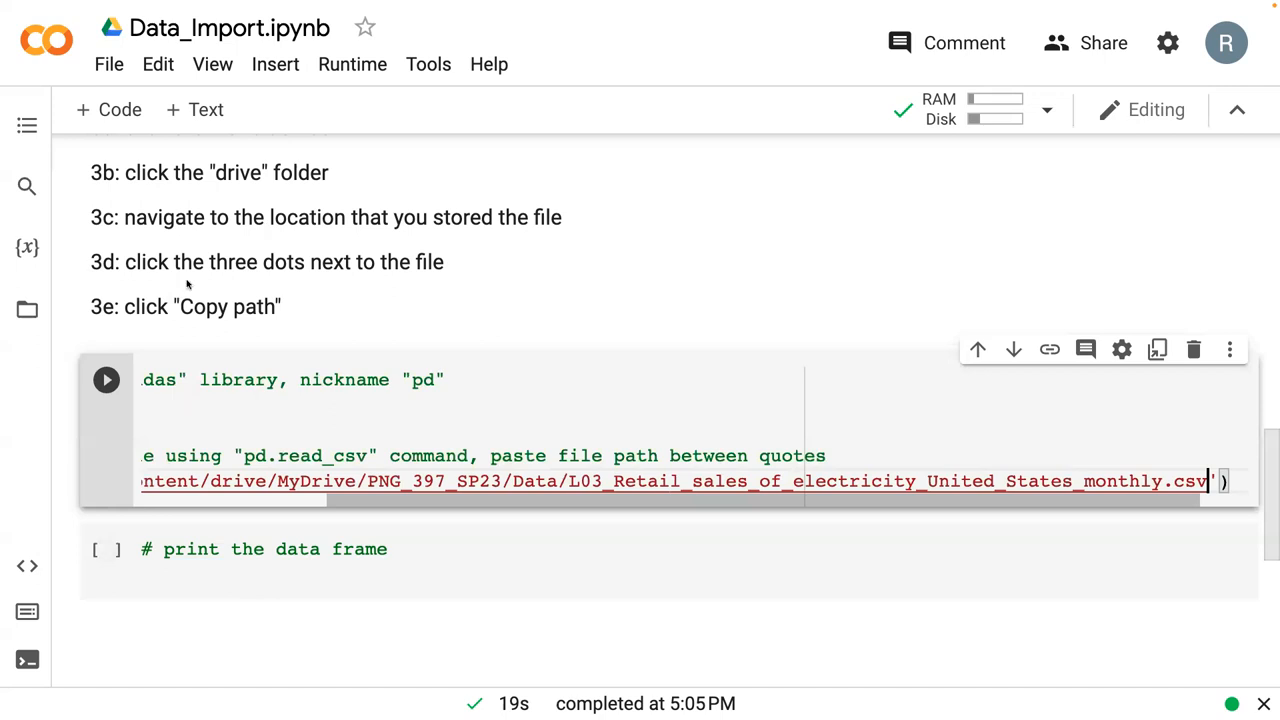
mouse_move(1200, 460)
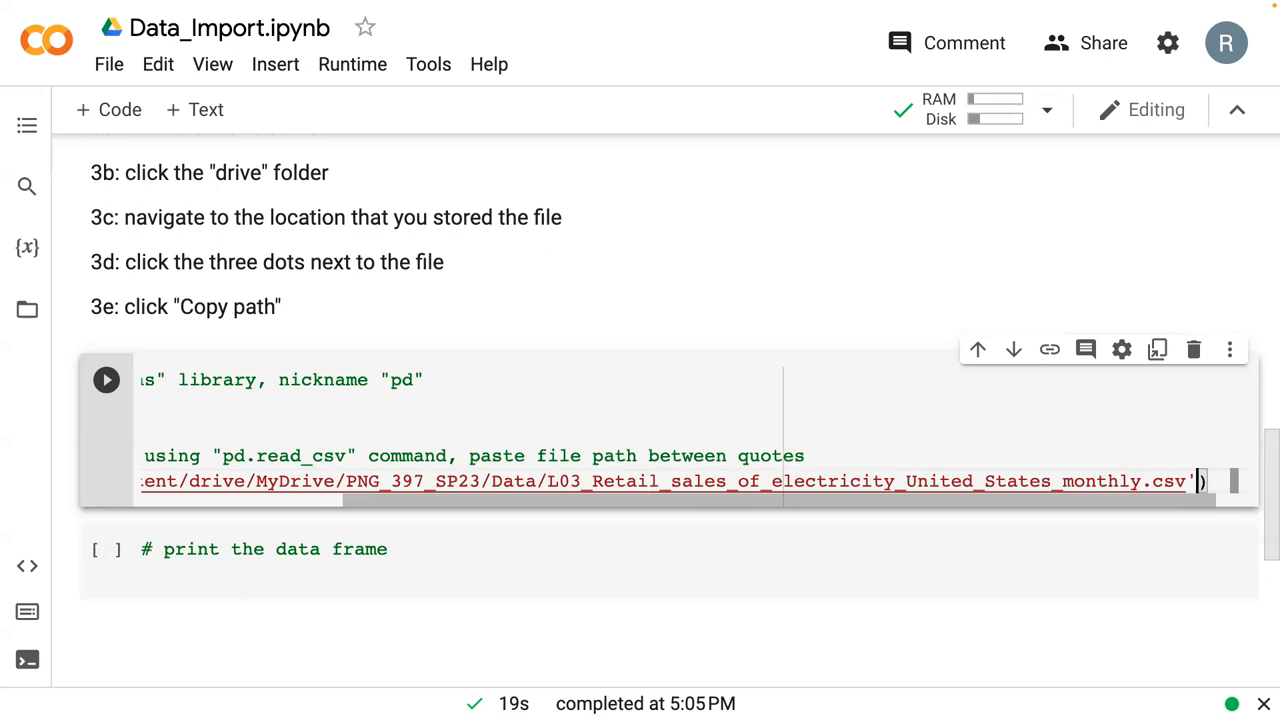
Step: Add a 'skiprows = 4' argument to the read_csv call after the file path
text(,)
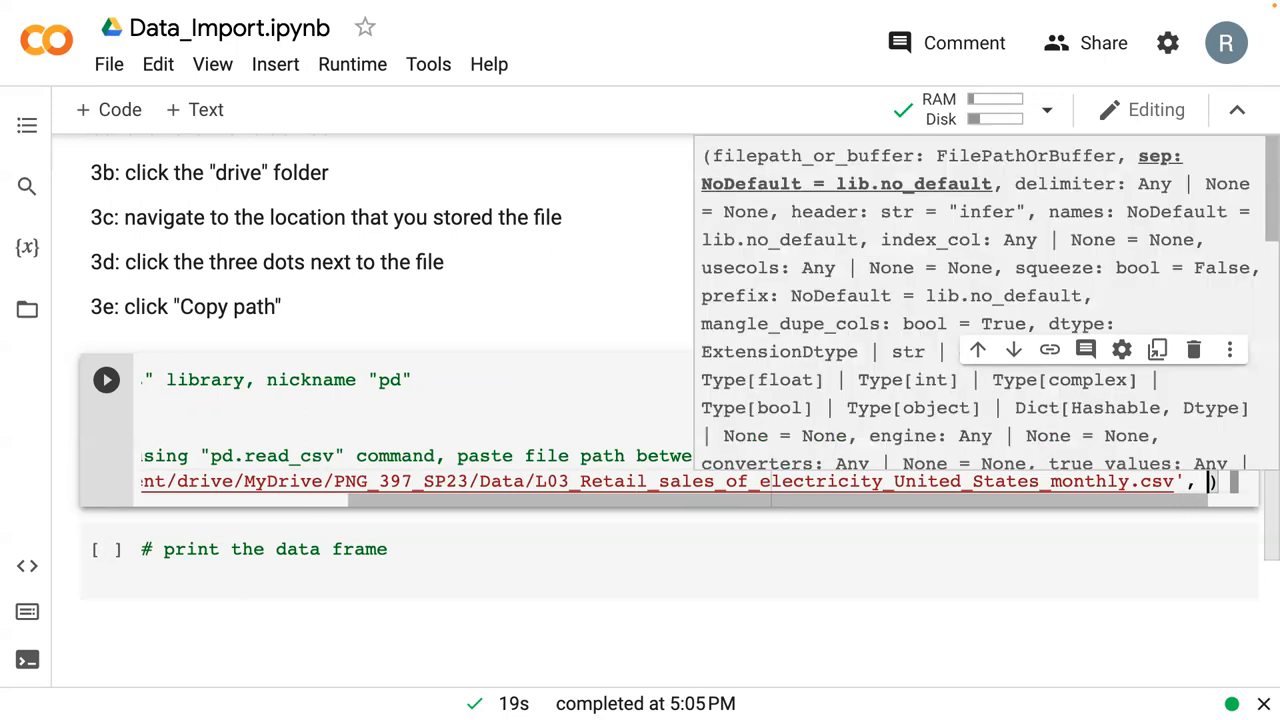
text(sk)
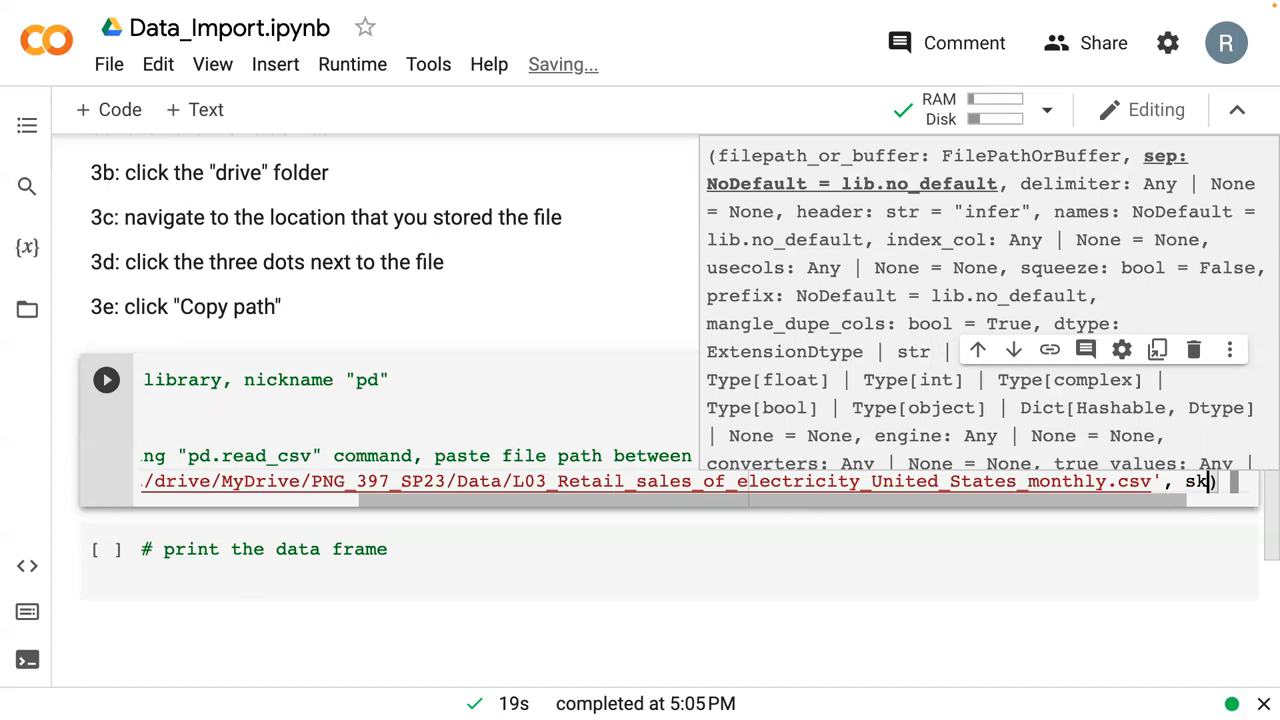
text(iprows =)
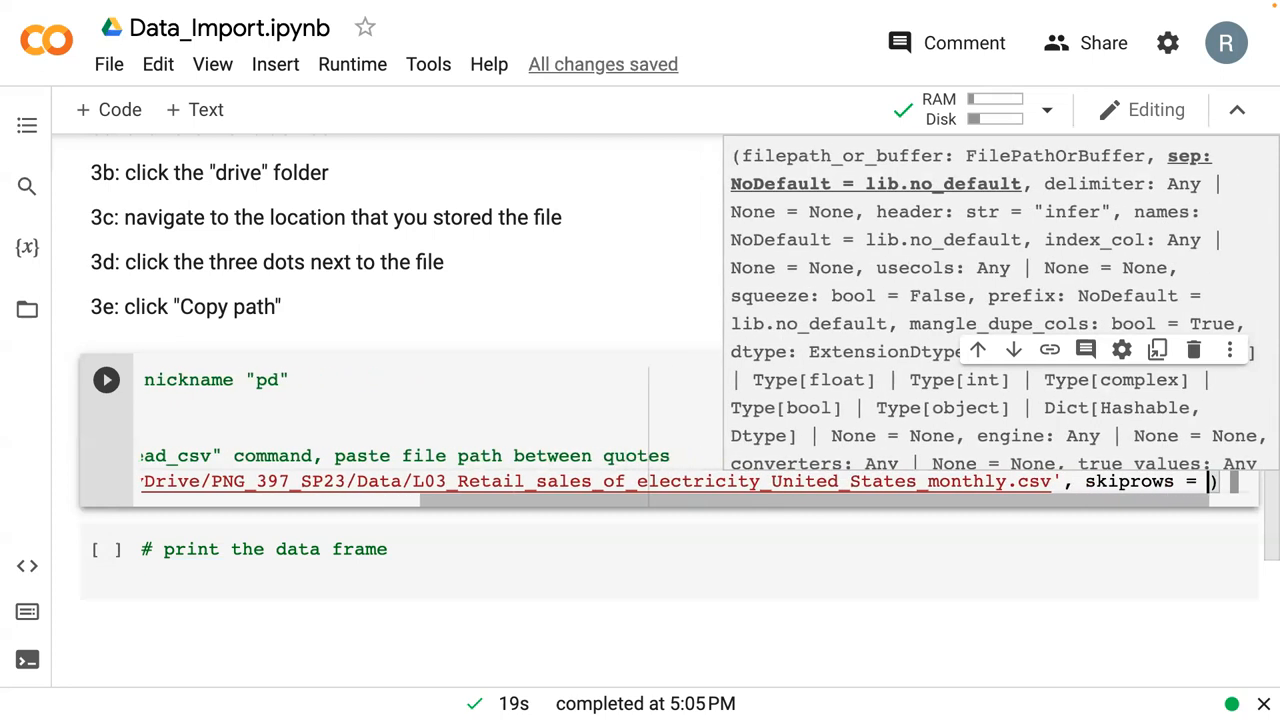
text(4)
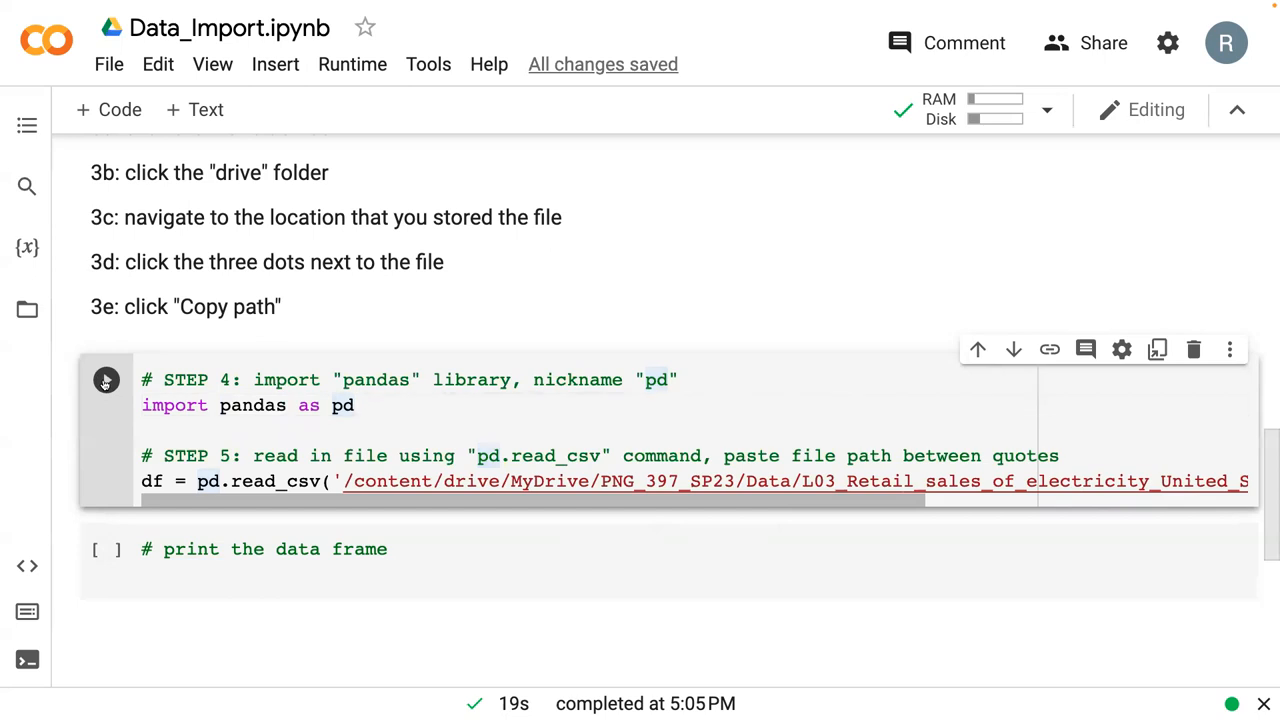
Step: Run the import-and-read cell and check in Variables that df is a 245-by-5 DataFrame
click(106, 380)
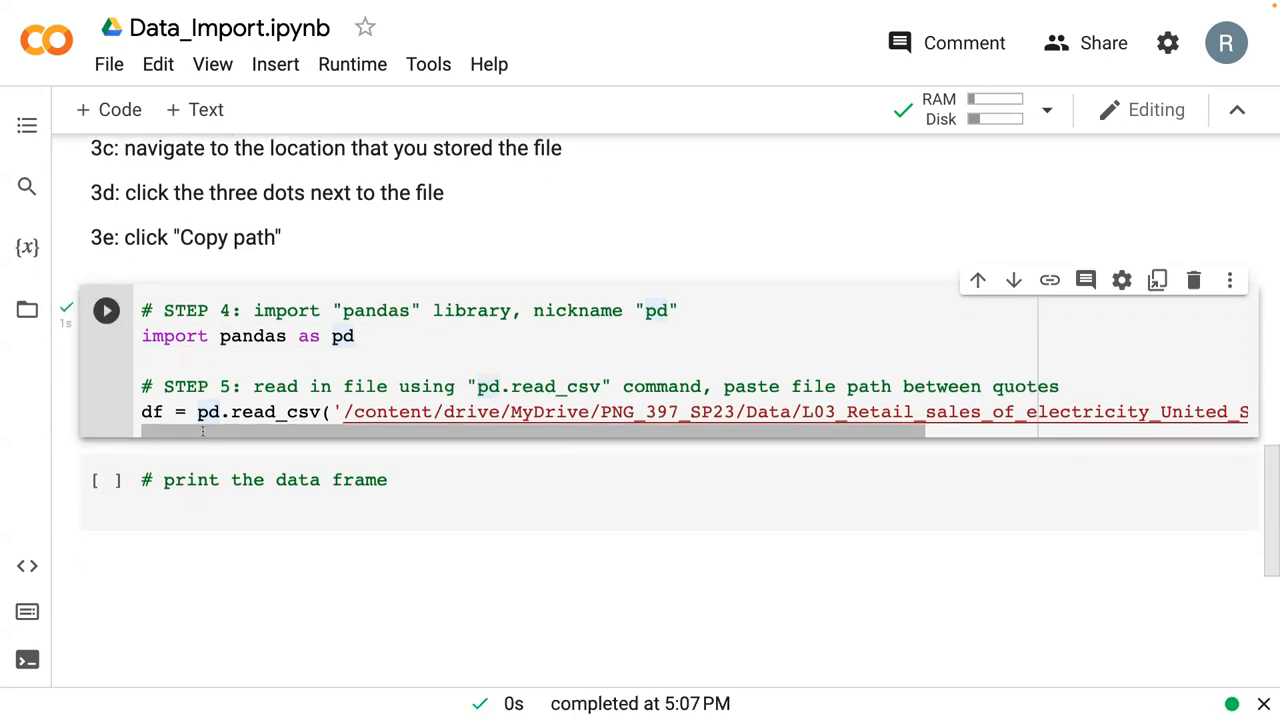
click(106, 310)
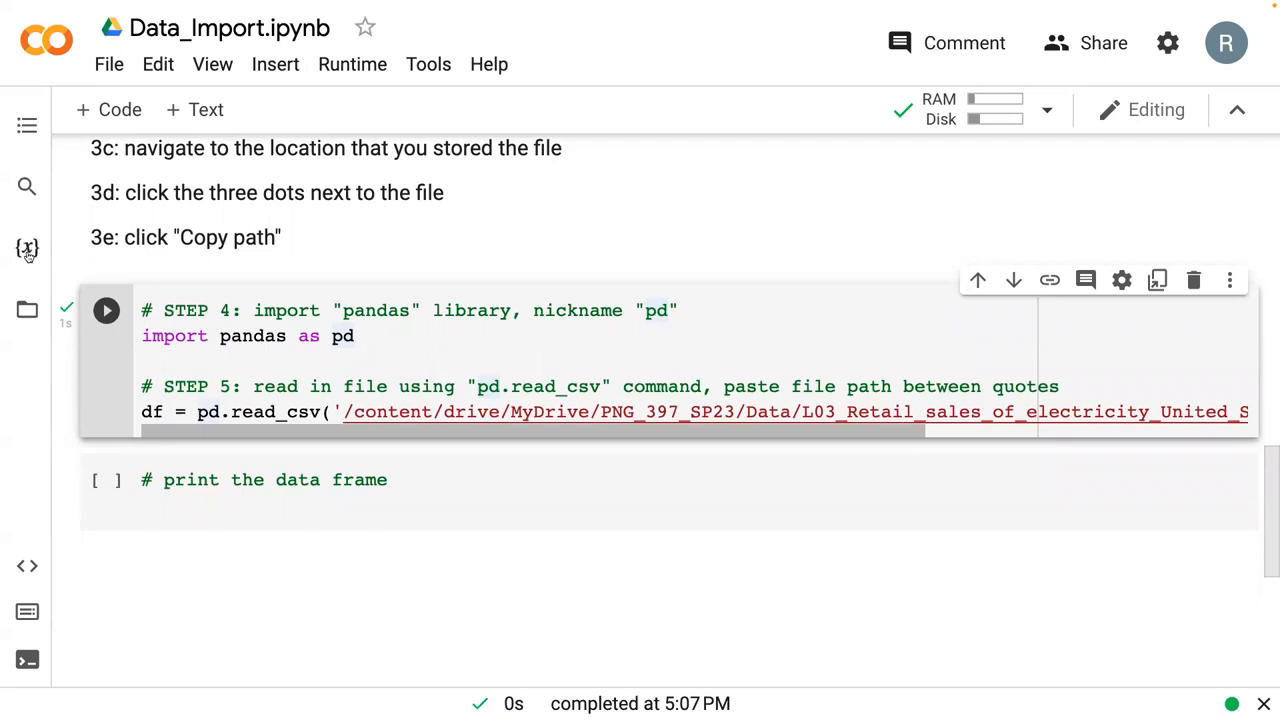
click(28, 248)
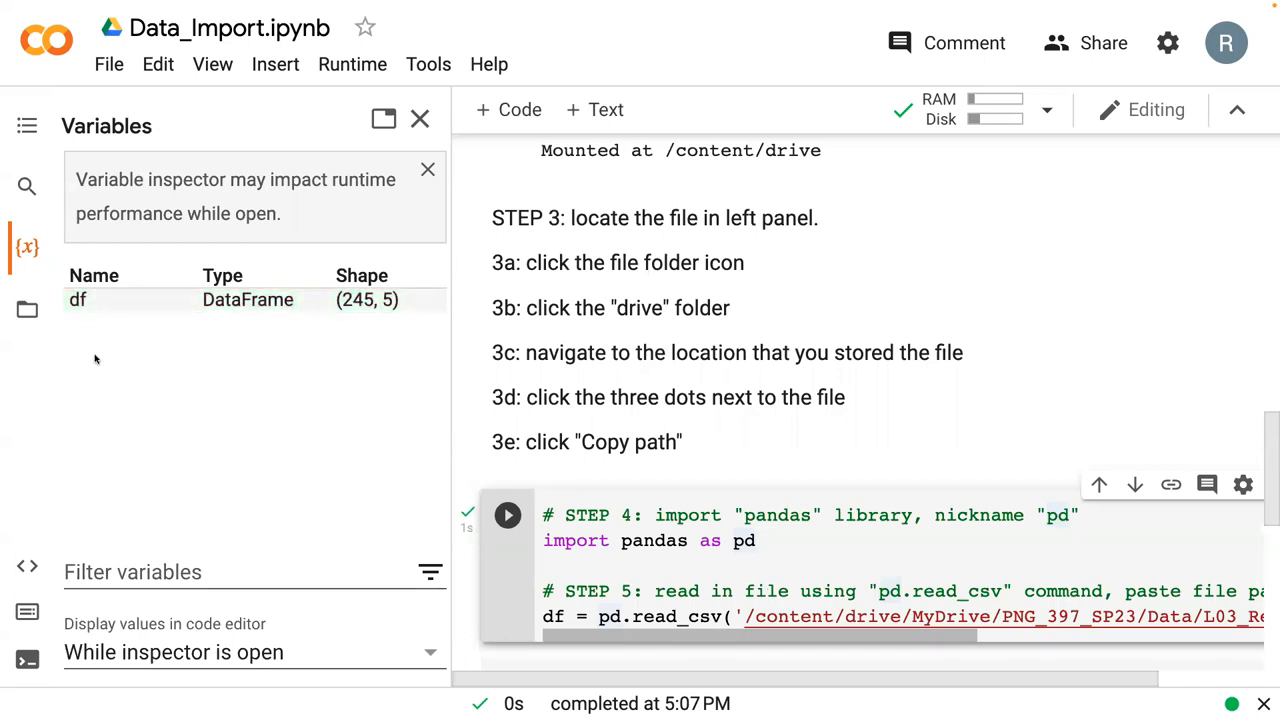
mouse_move(250, 328)
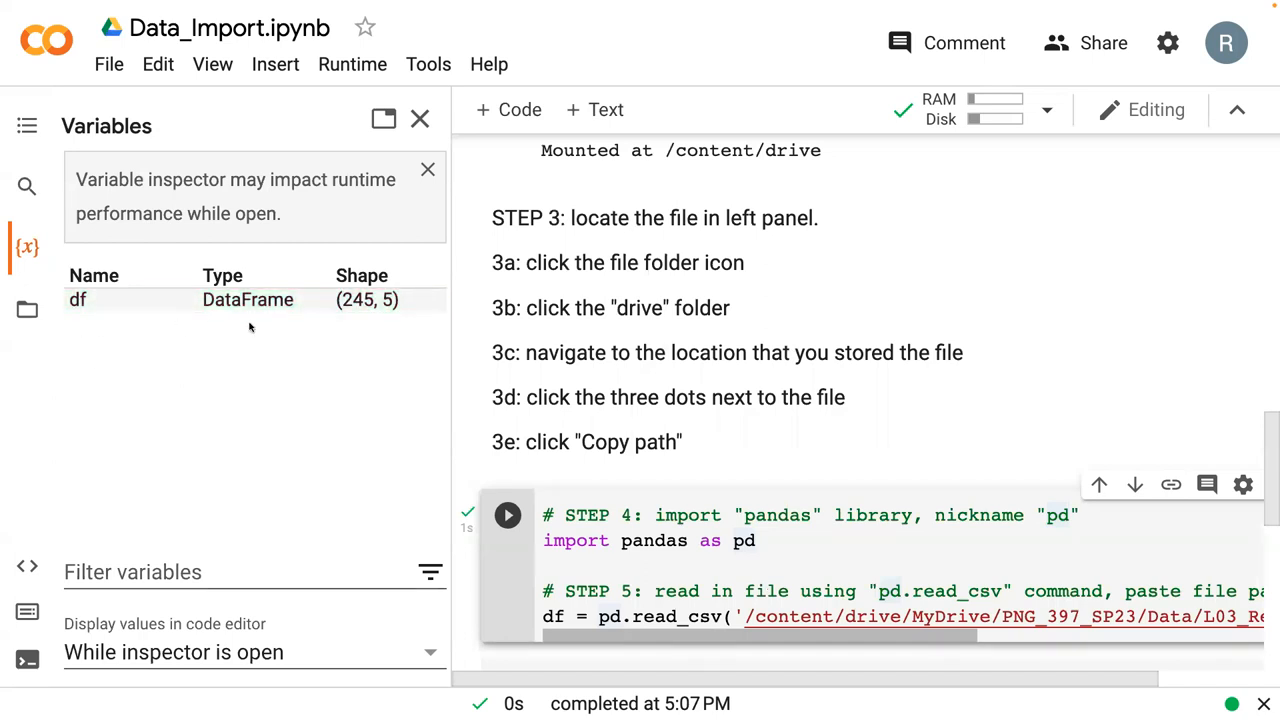
mouse_move(378, 328)
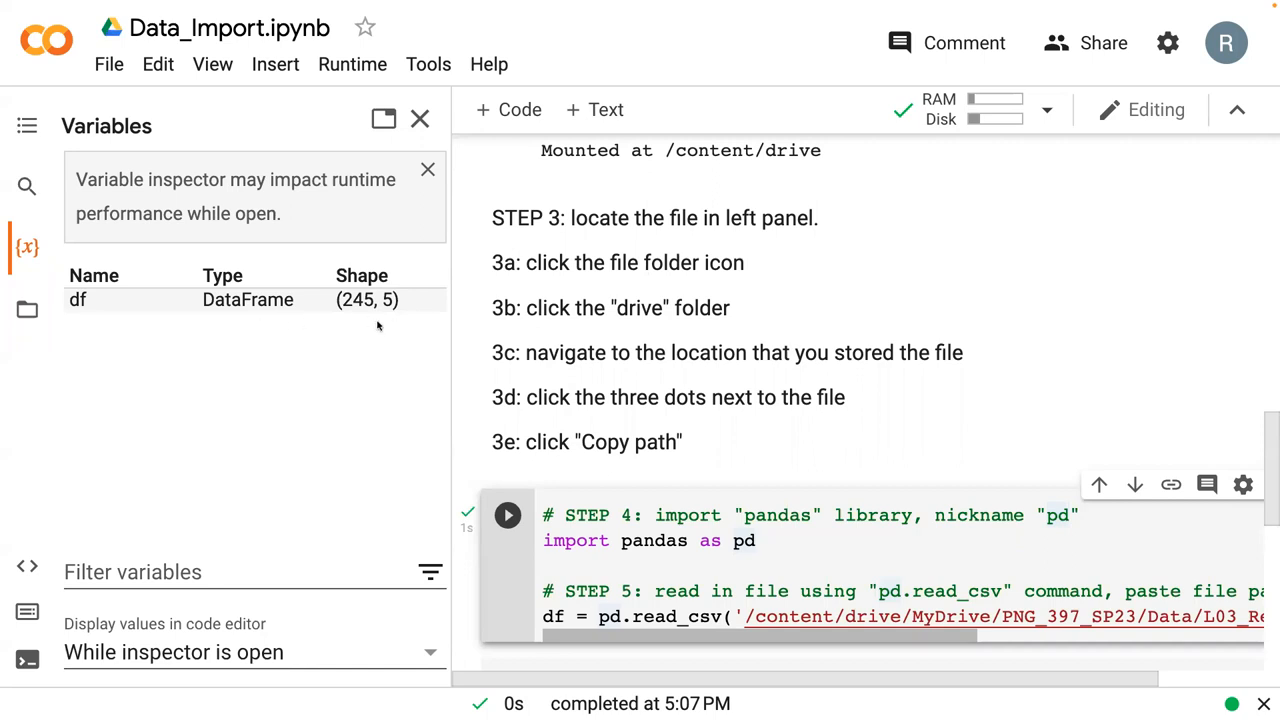
mouse_move(420, 118)
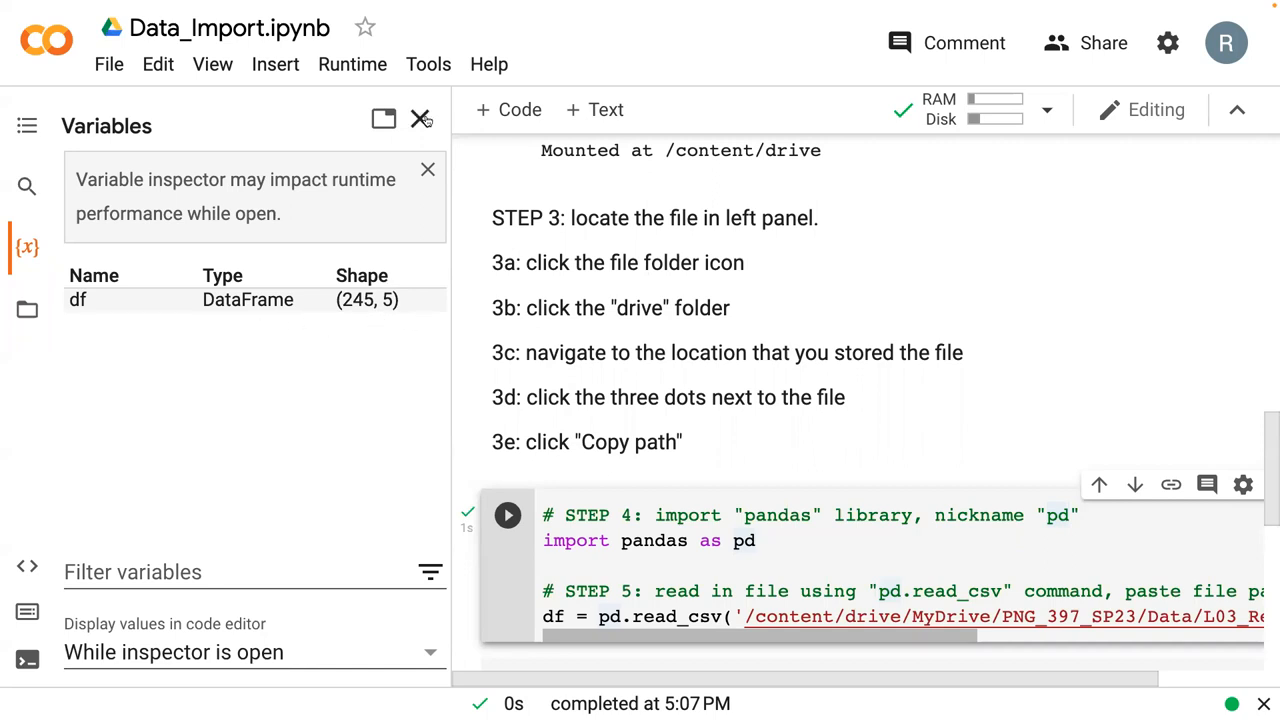
click(420, 118)
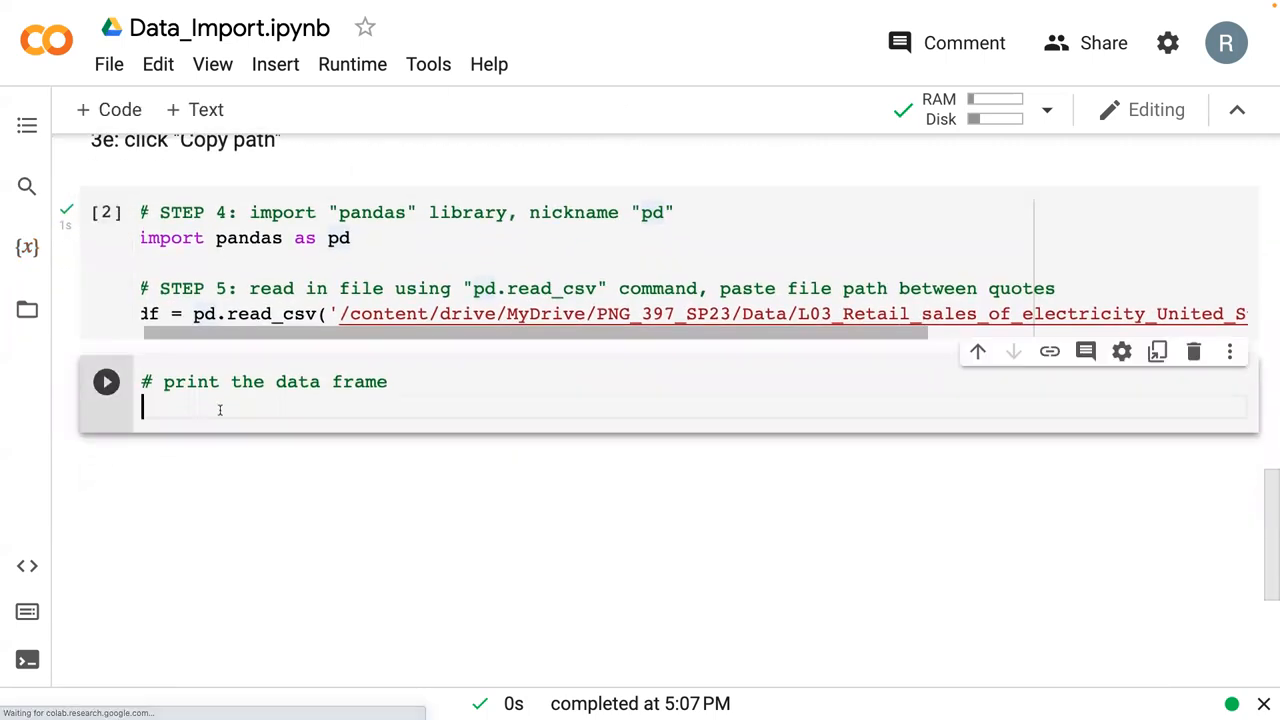
Step: Display df in the print cell, showing the monthly electricity retail sales table by sector
text(df)
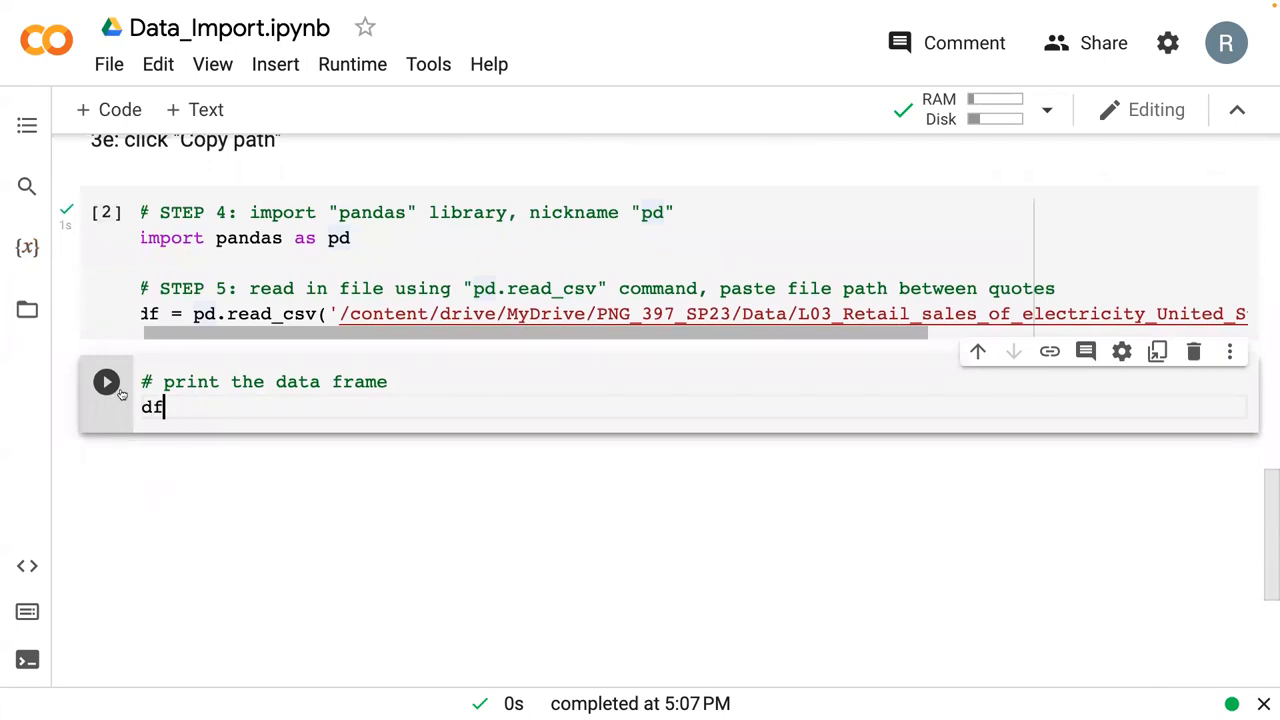
click(106, 380)
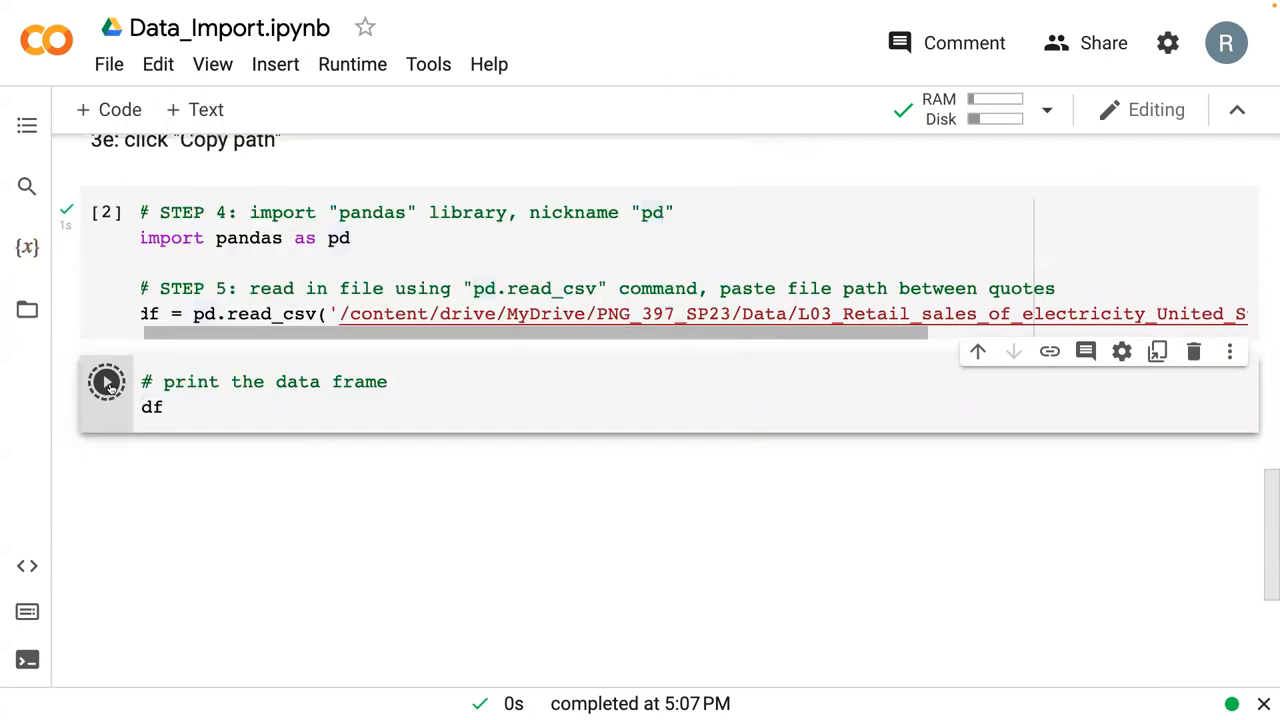
click(108, 380)
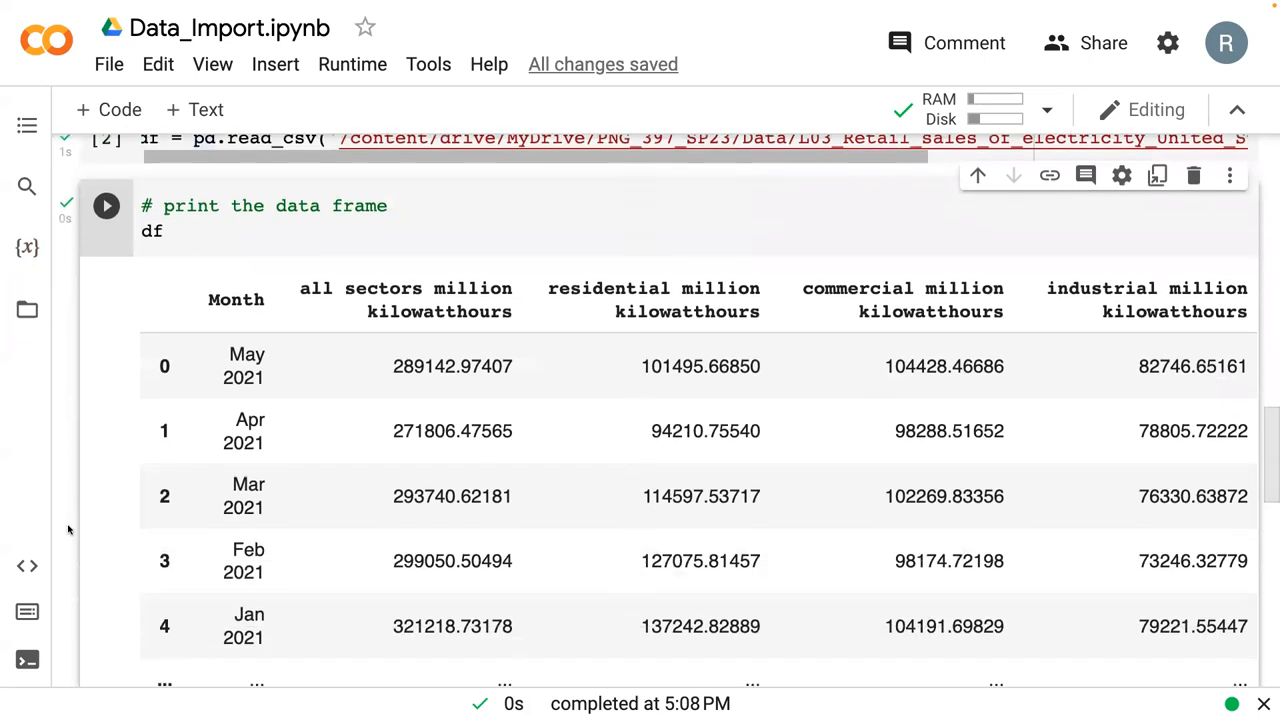
scroll(down, 3)
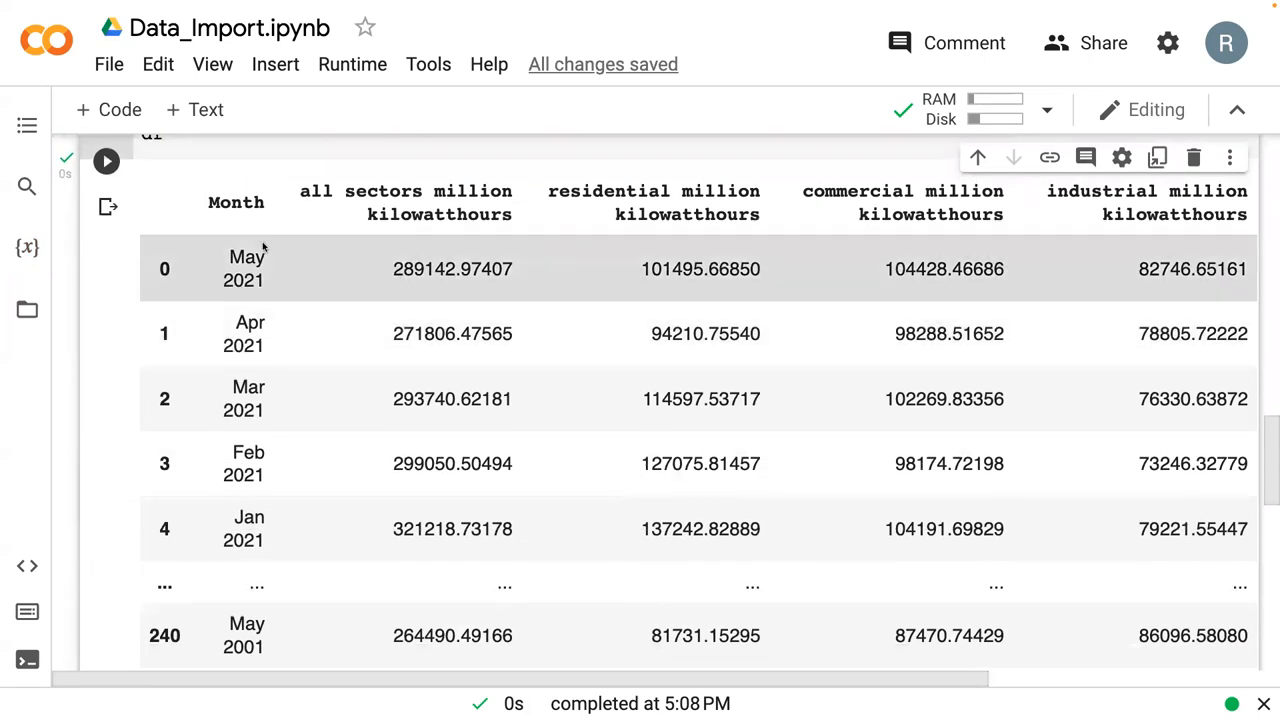